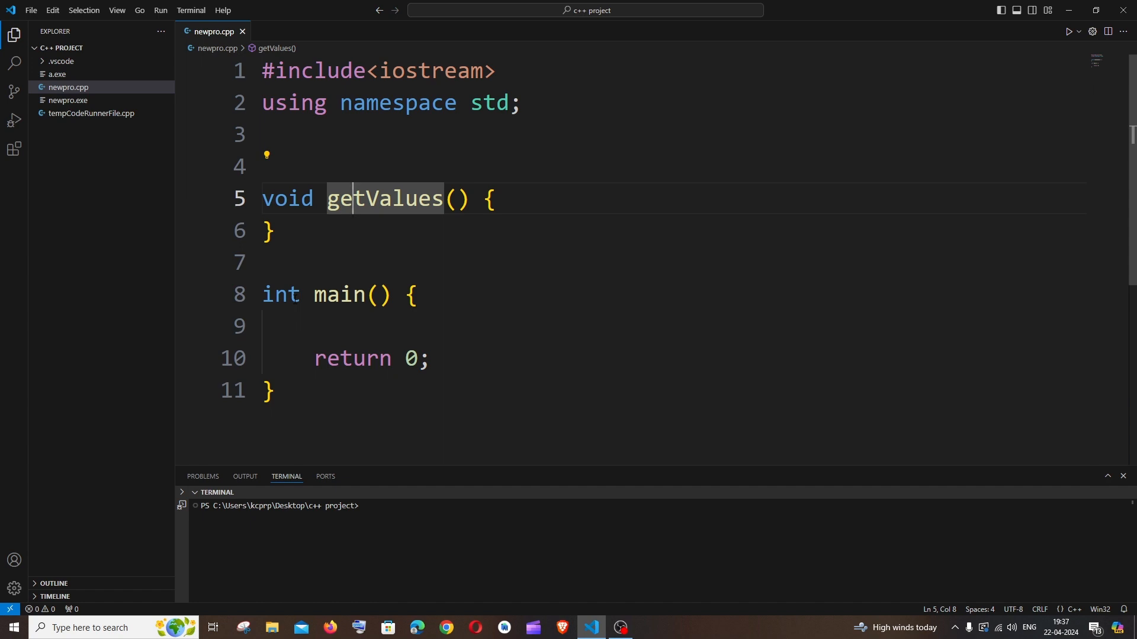
Write return {10,20}; inside getValues, dismissing the completion popup along the way.
click(269, 231)
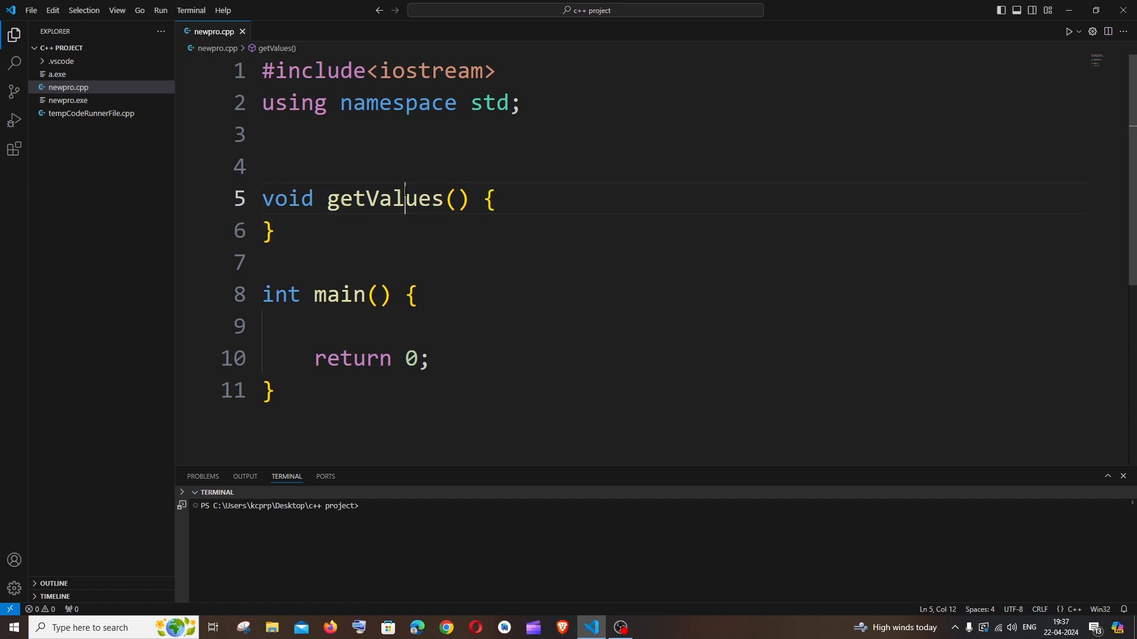
double_click(384, 199)
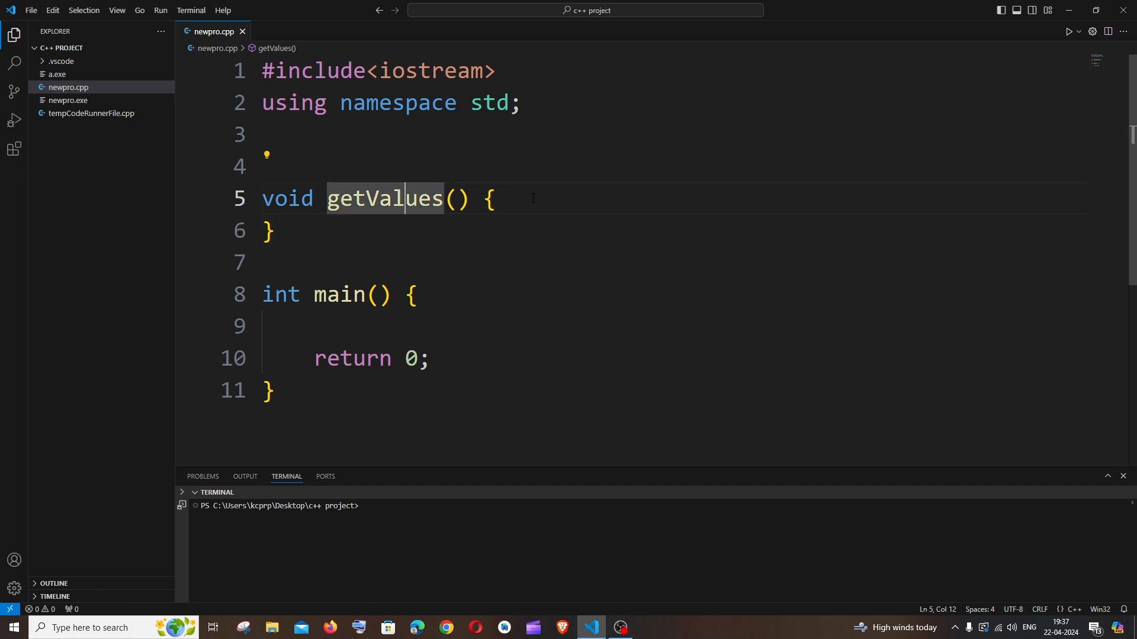
text(re)
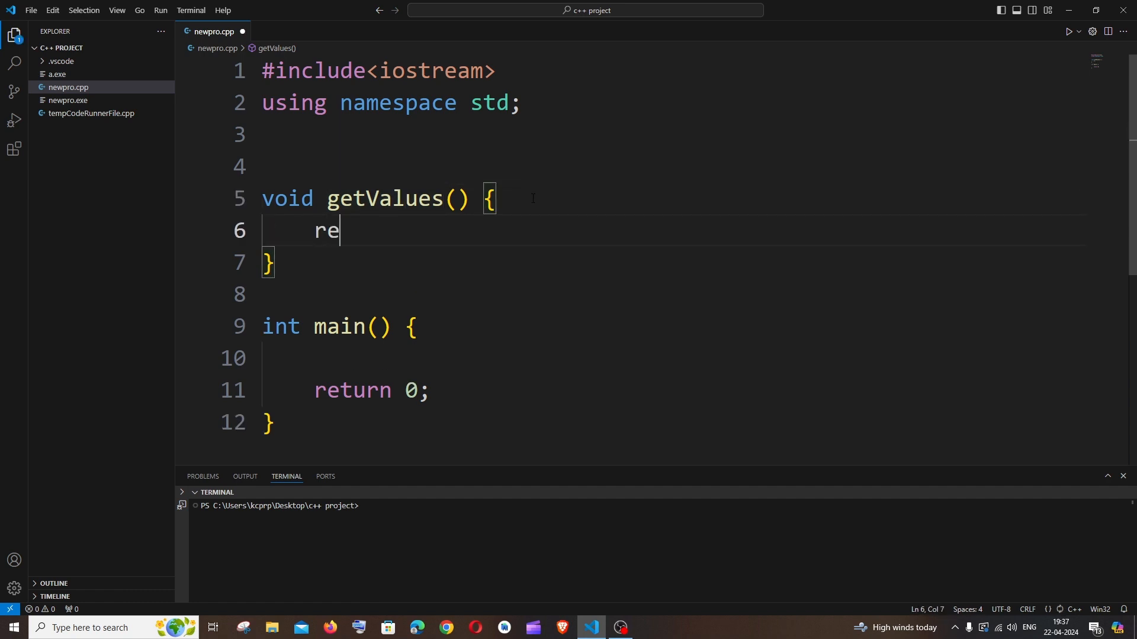
text(tur)
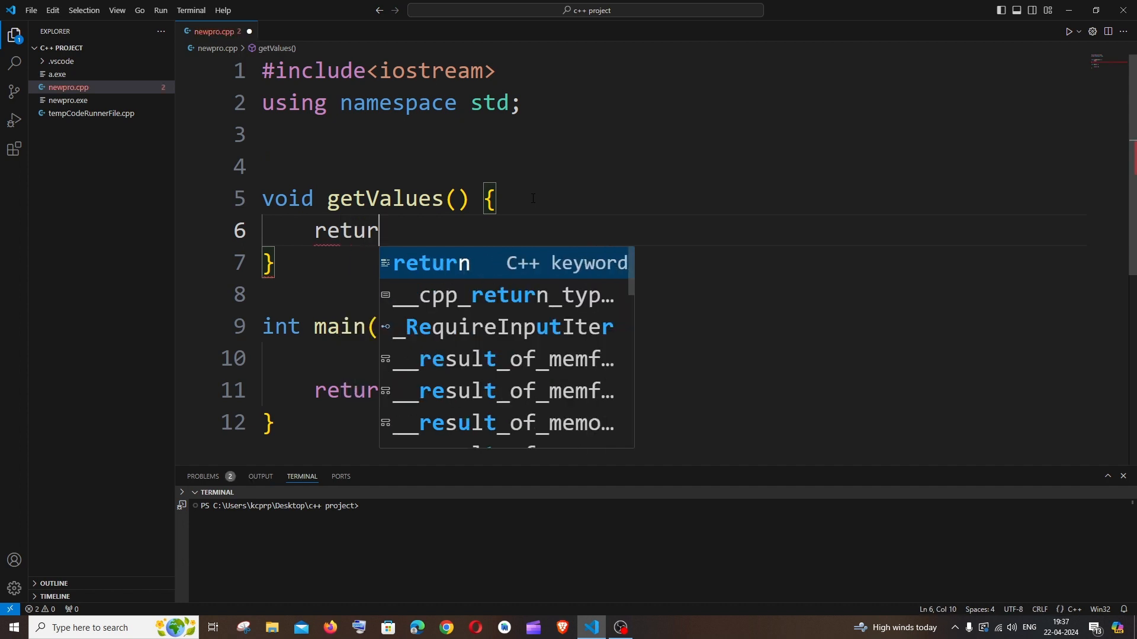
text(n)
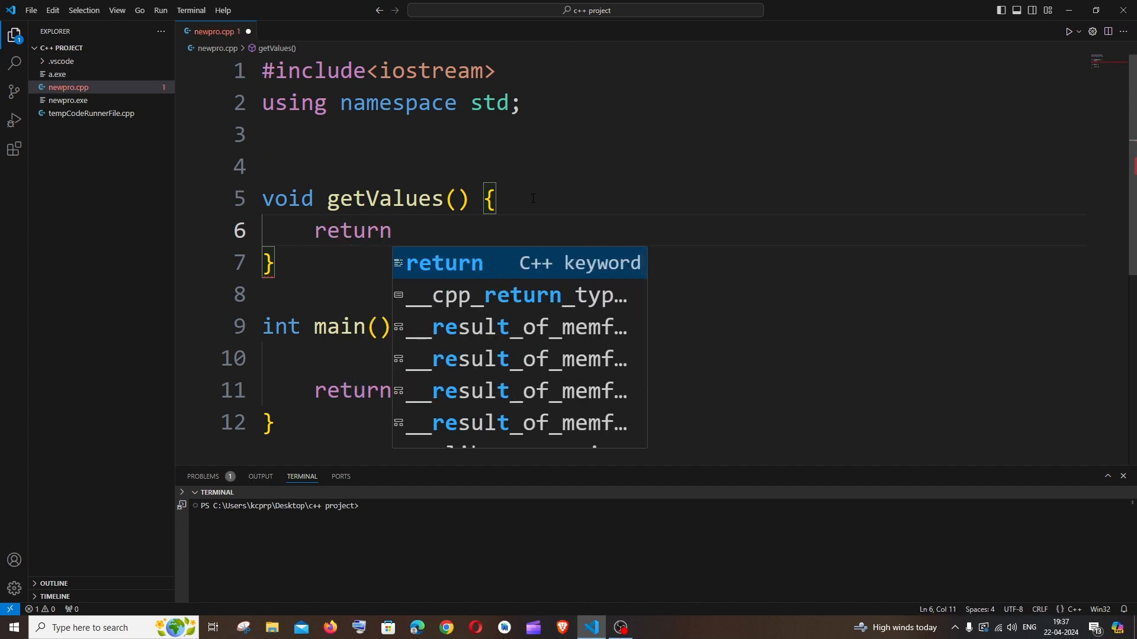
key(Escape)
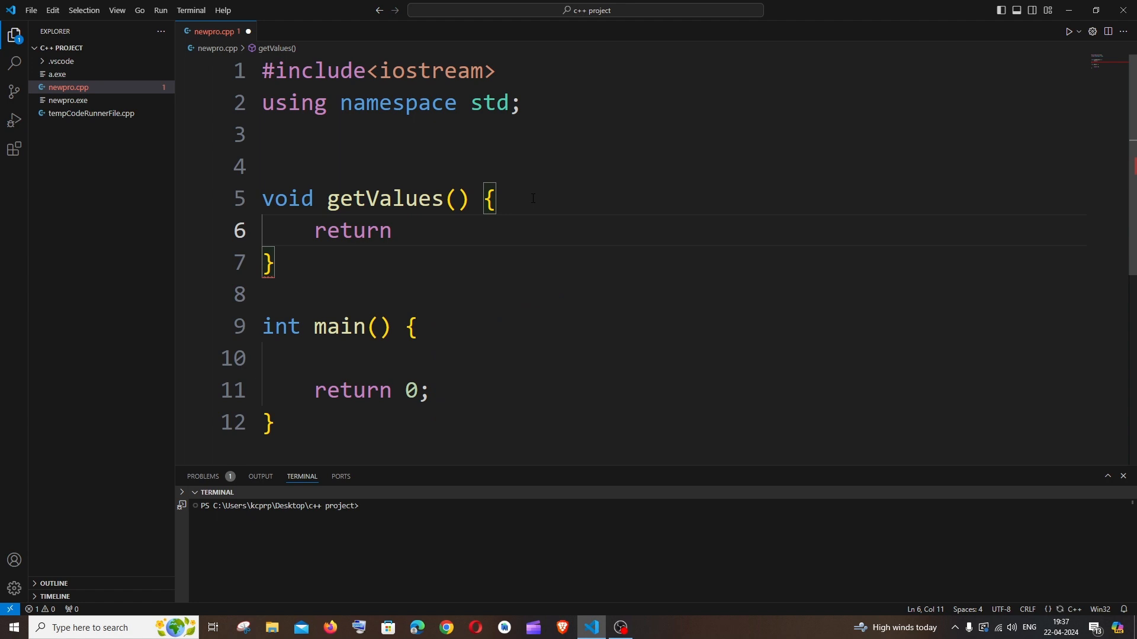
text({};)
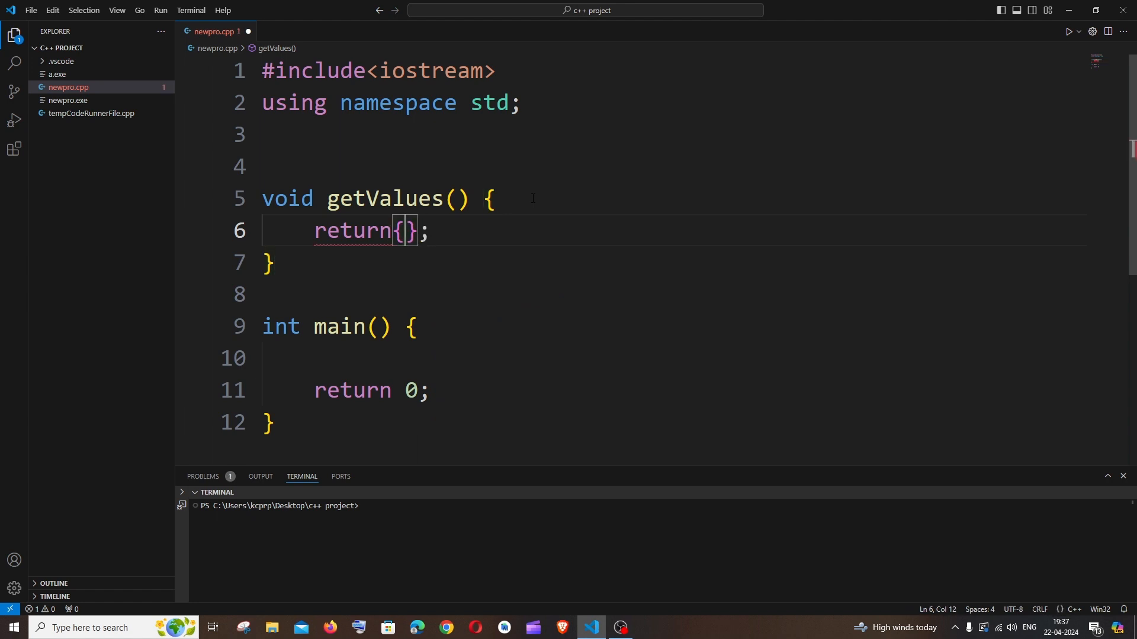
text(10,20)
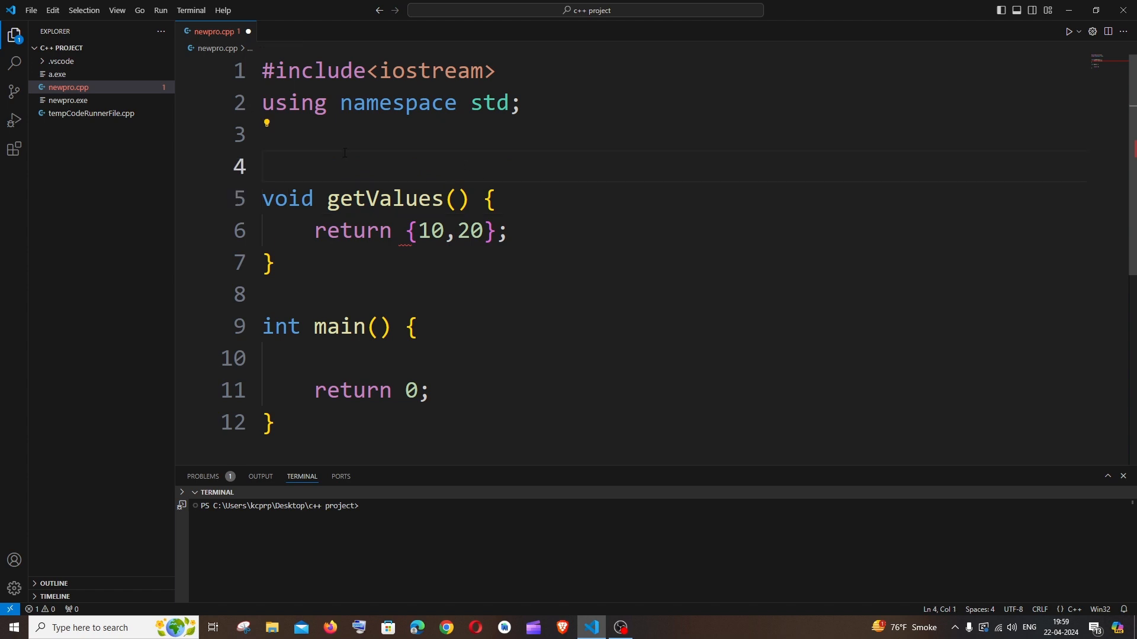
Declare struct Values with an empty brace body on the lines above getValues.
key(Enter)
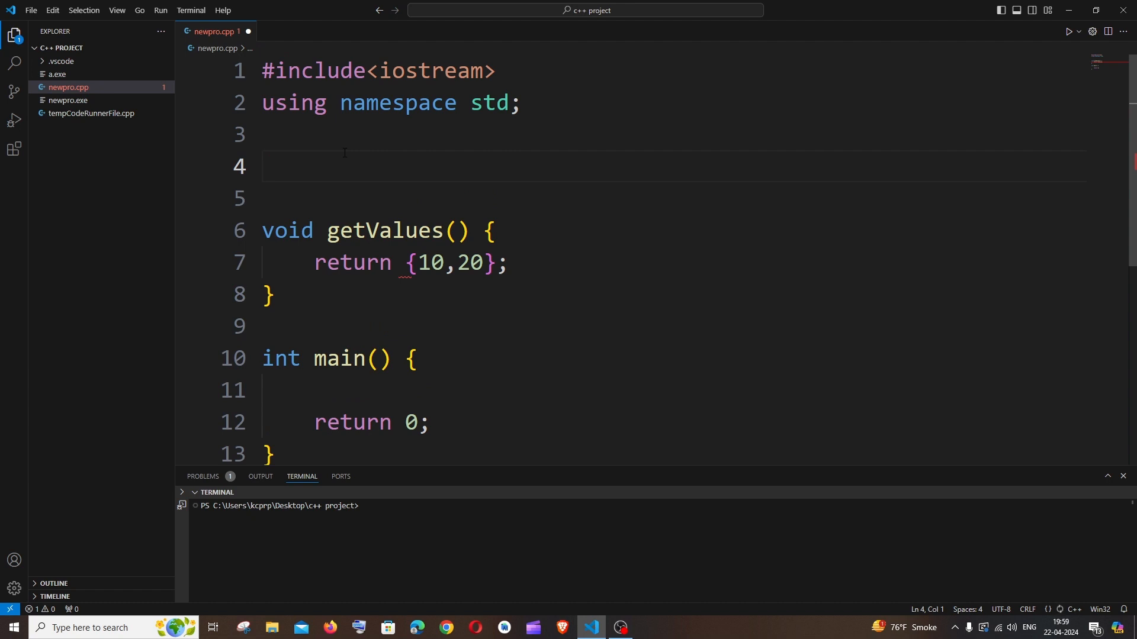
text(struct)
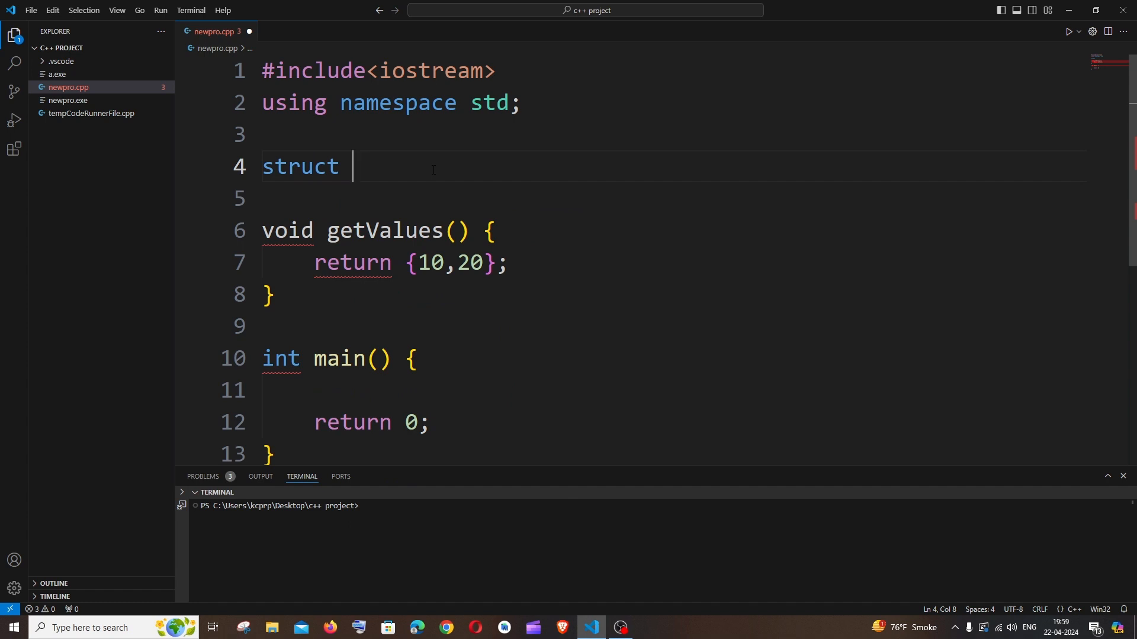
text(Val)
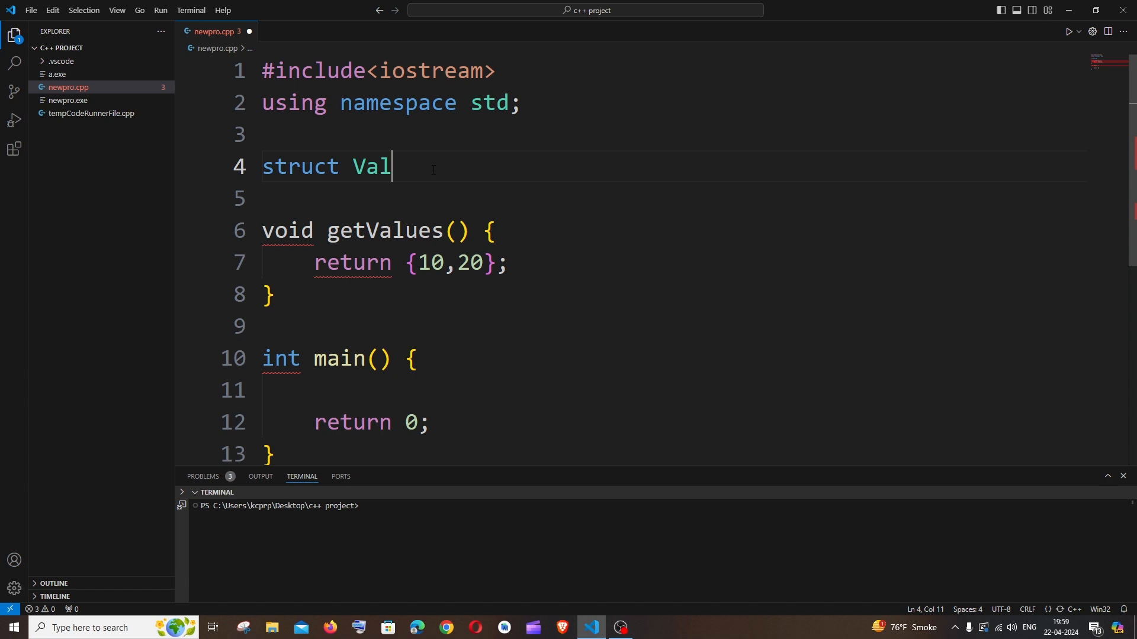
text(ues)
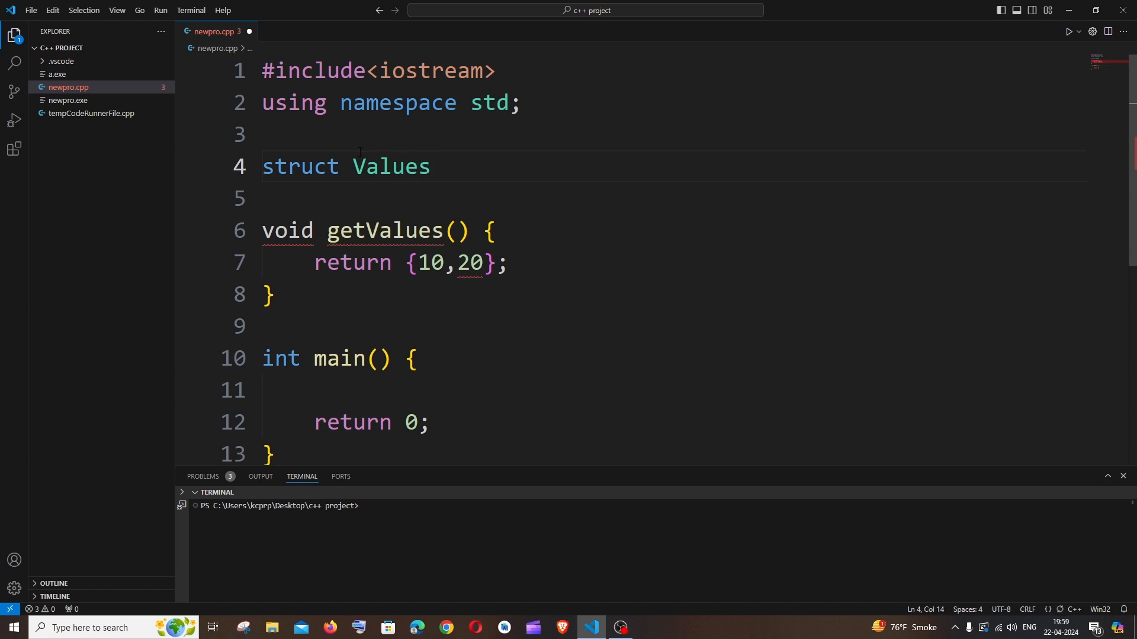
double_click(391, 166)
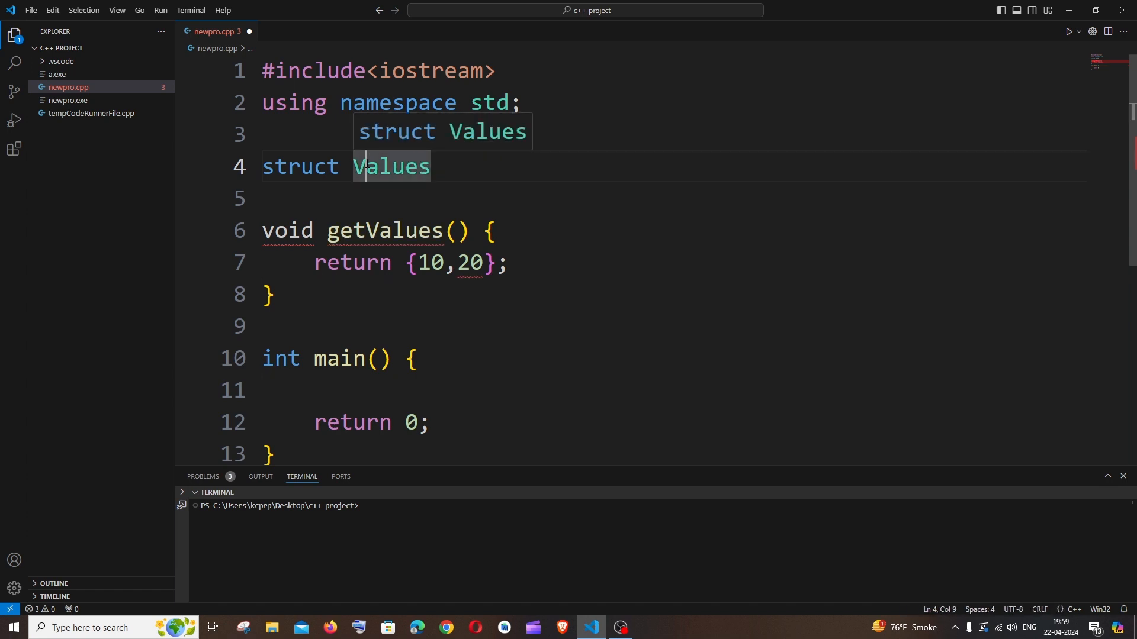
mouse_move(454, 163)
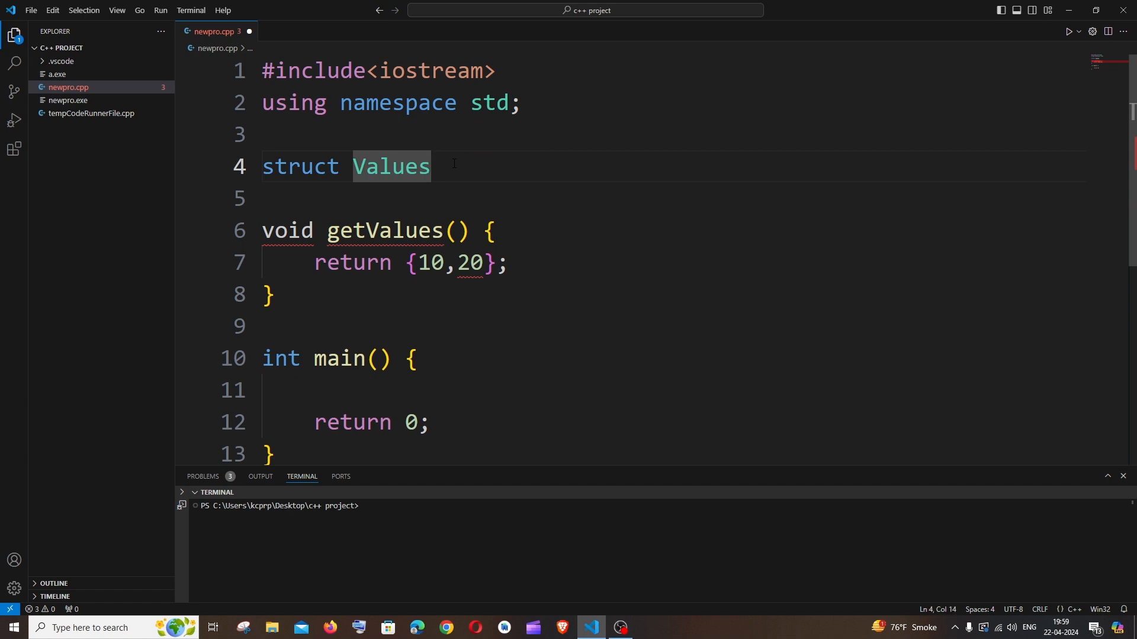
text({)
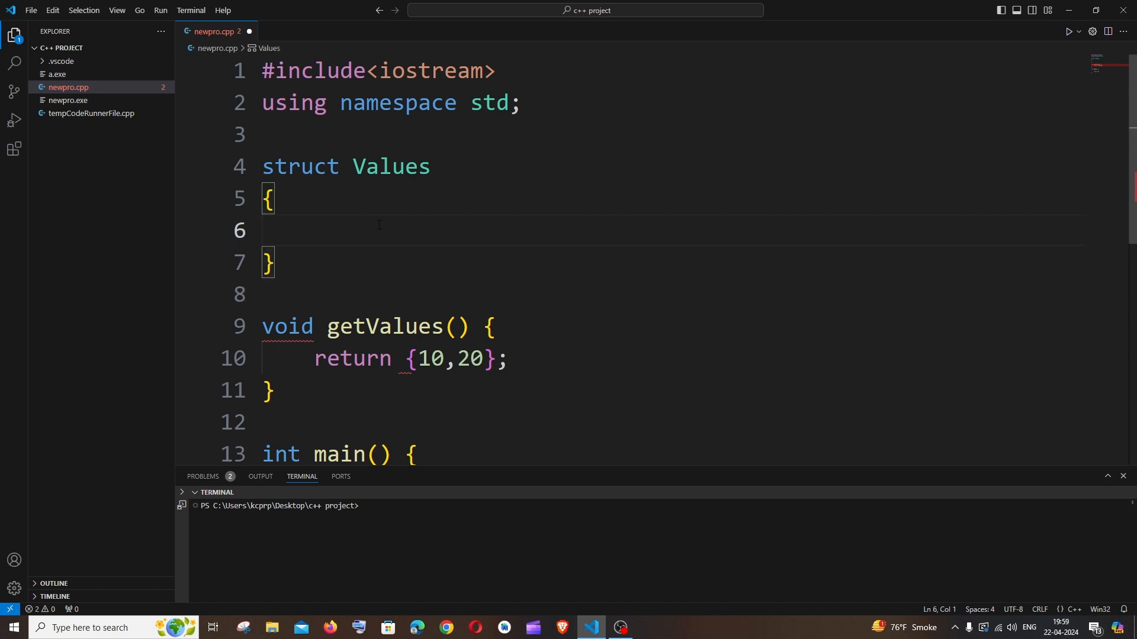
Add members int v1; and int v2; inside the Values struct.
text(int v1;)
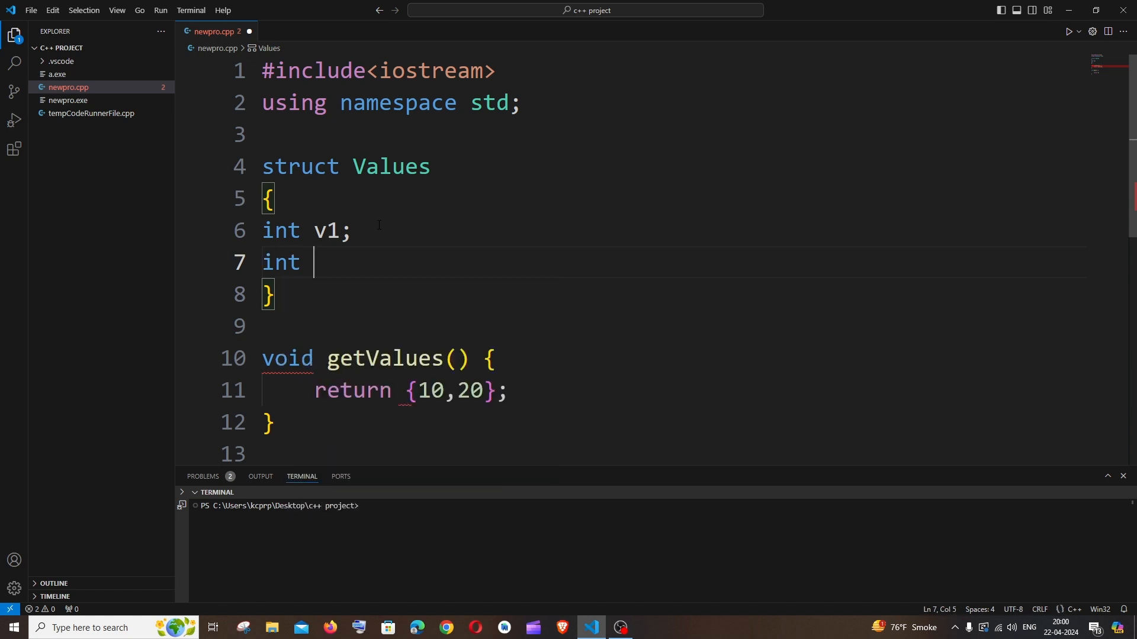
text(v2;)
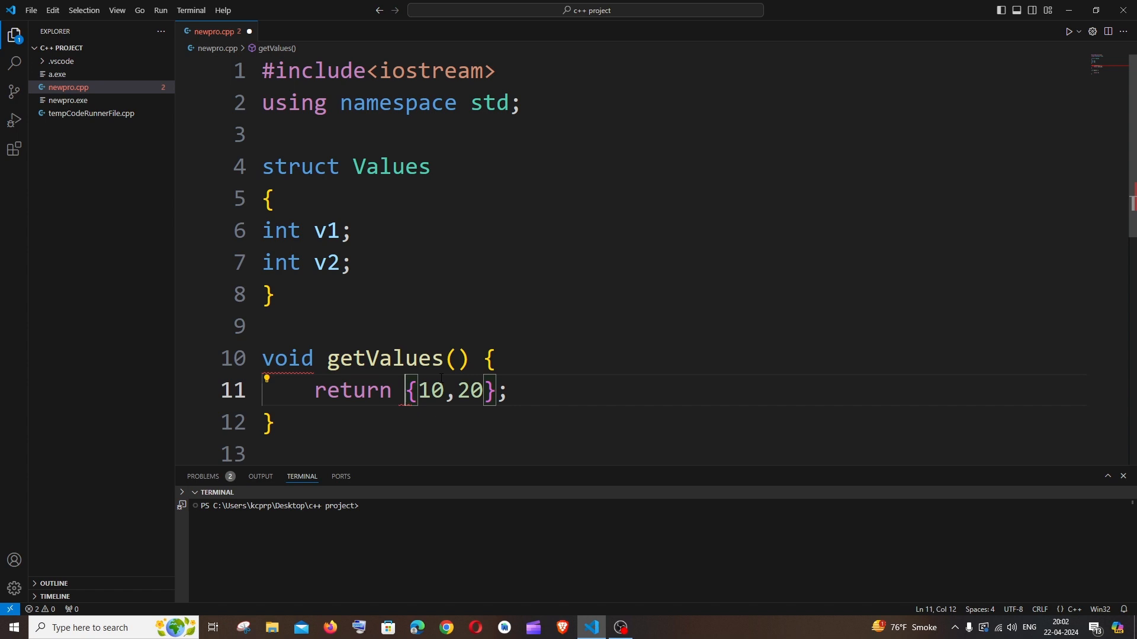
mouse_move(272, 294)
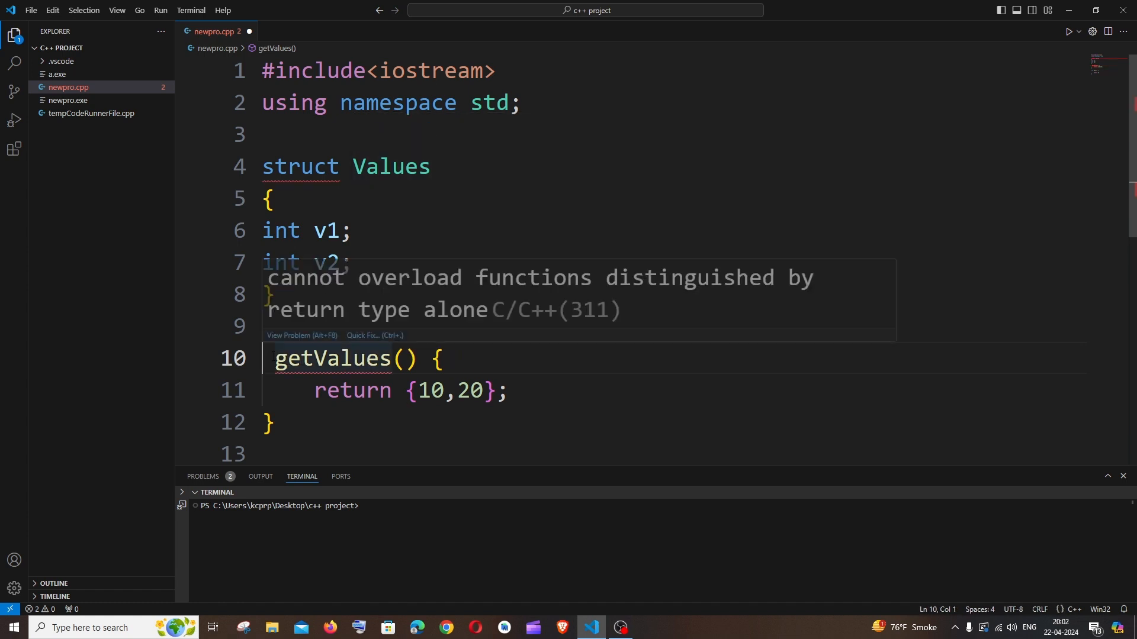
Change getValues' return type to Values and close the struct with a semicolon.
text(Values)
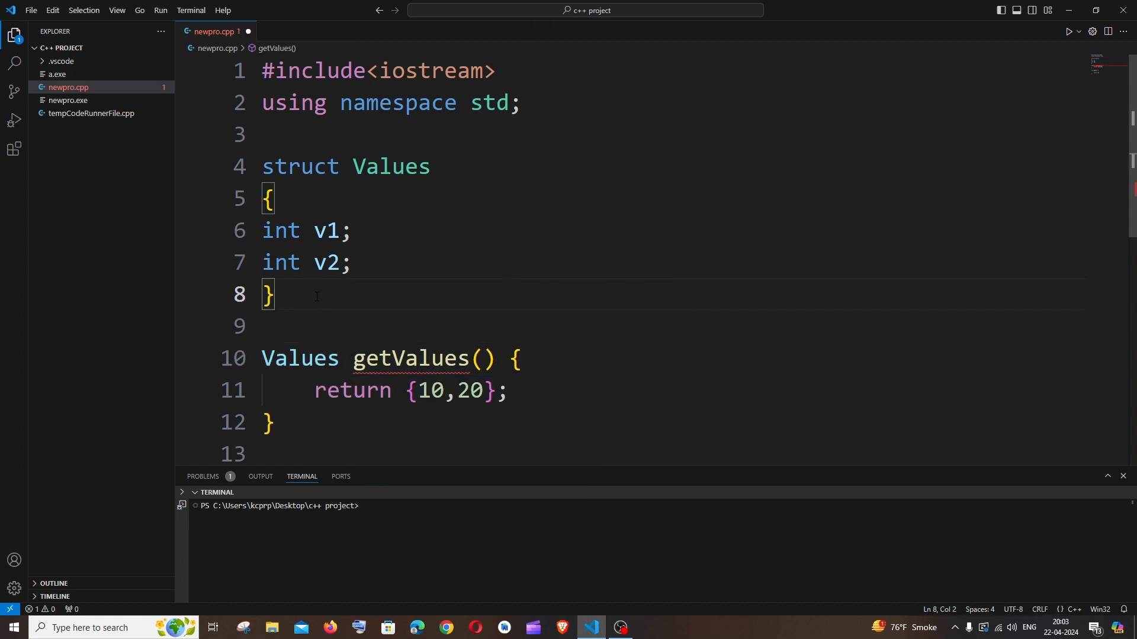
text(;)
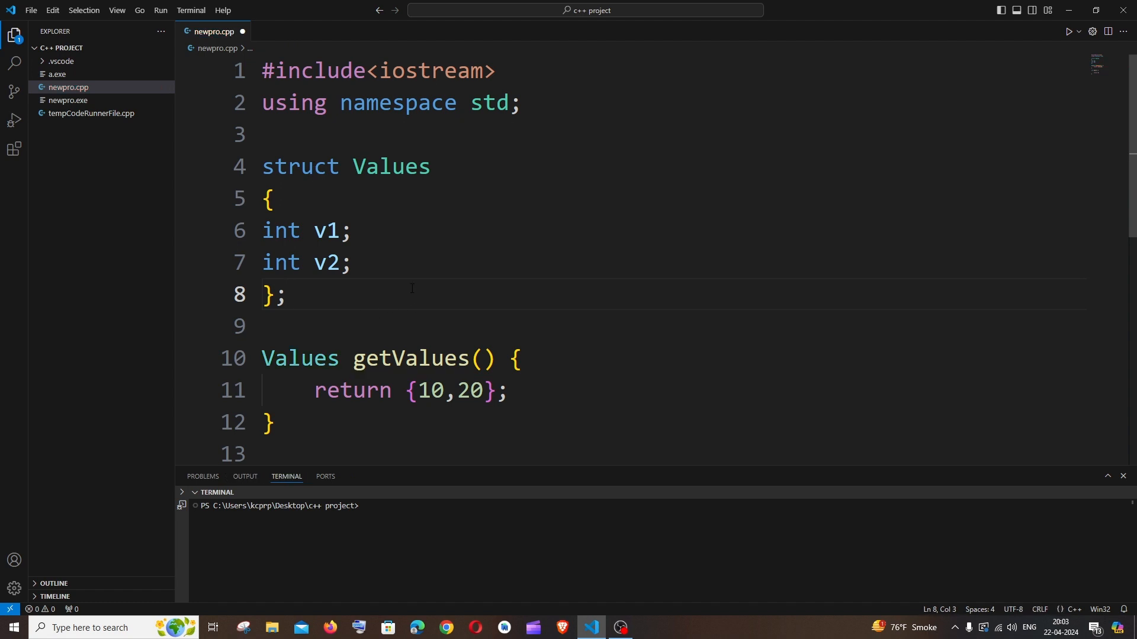
scroll(down, 3)
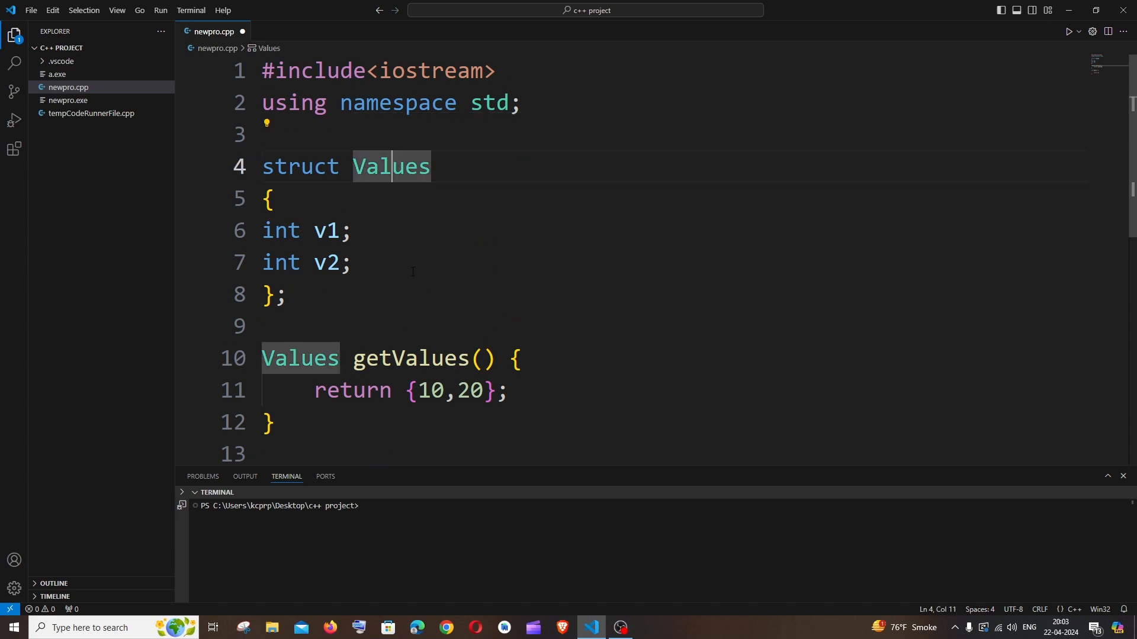
scroll(down, 3)
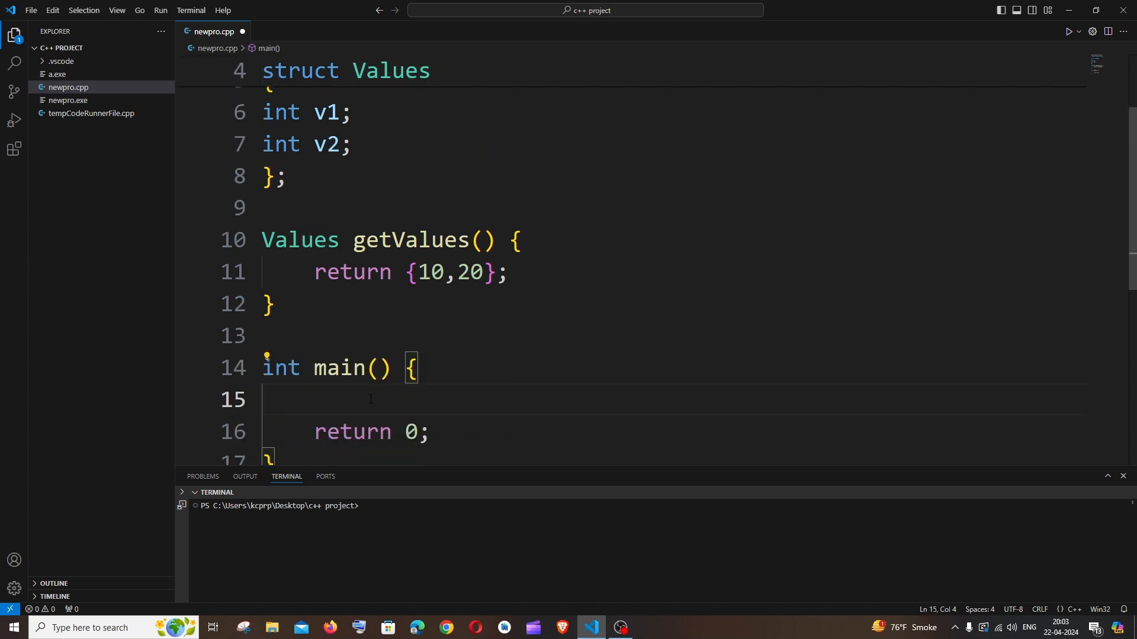
Write Values funVar=getValues(); as the first line of main.
text(Values)
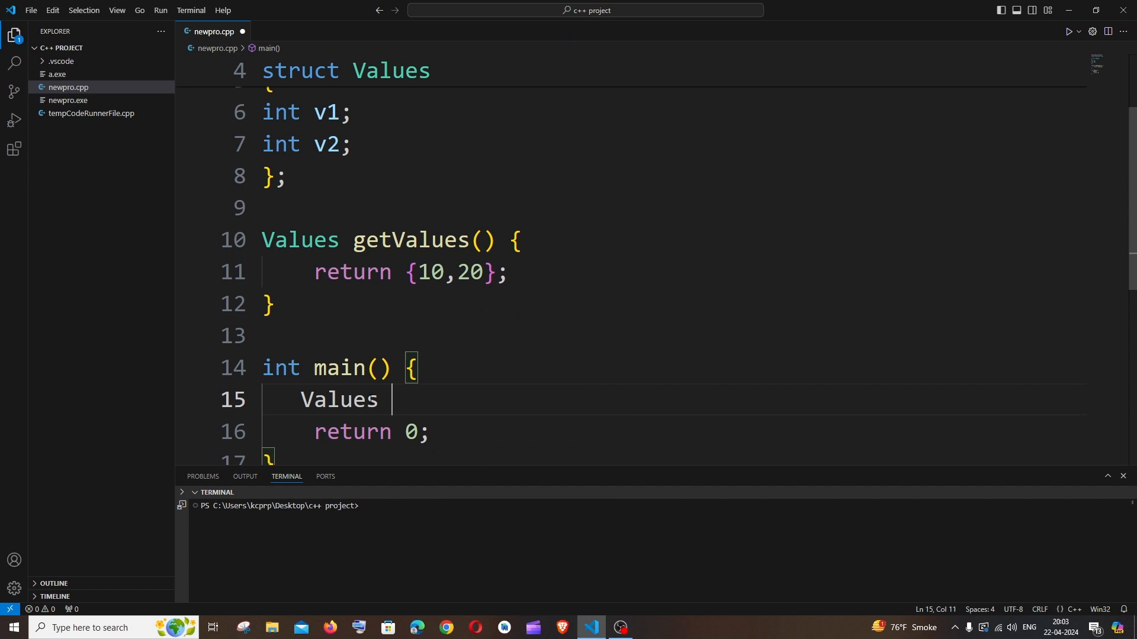
text(funV)
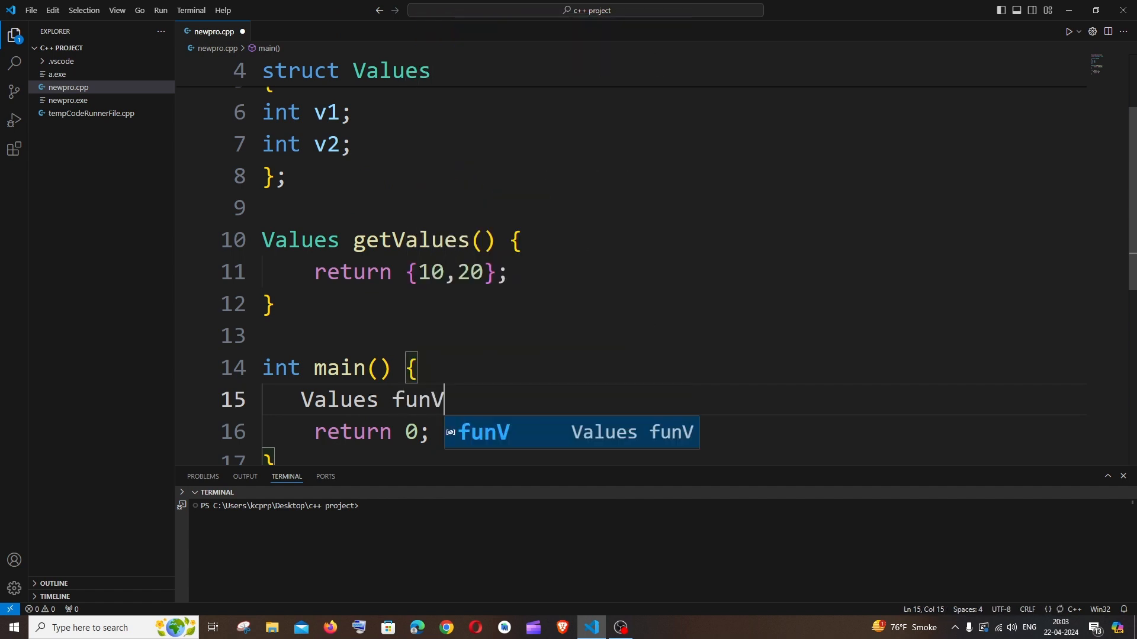
text(ar=)
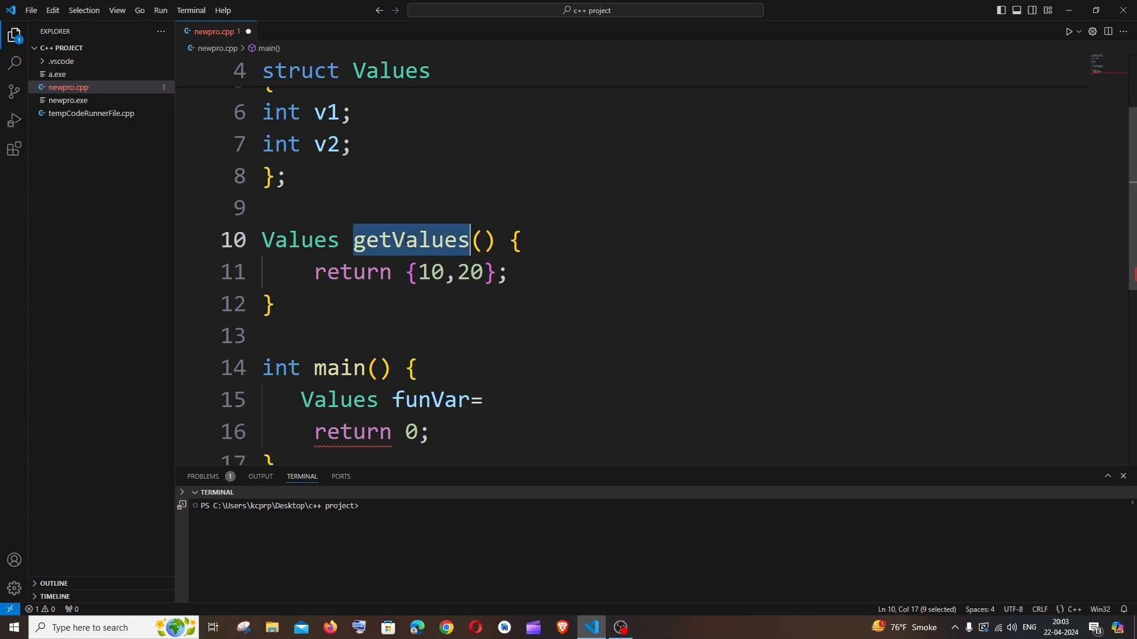
text(getValues)
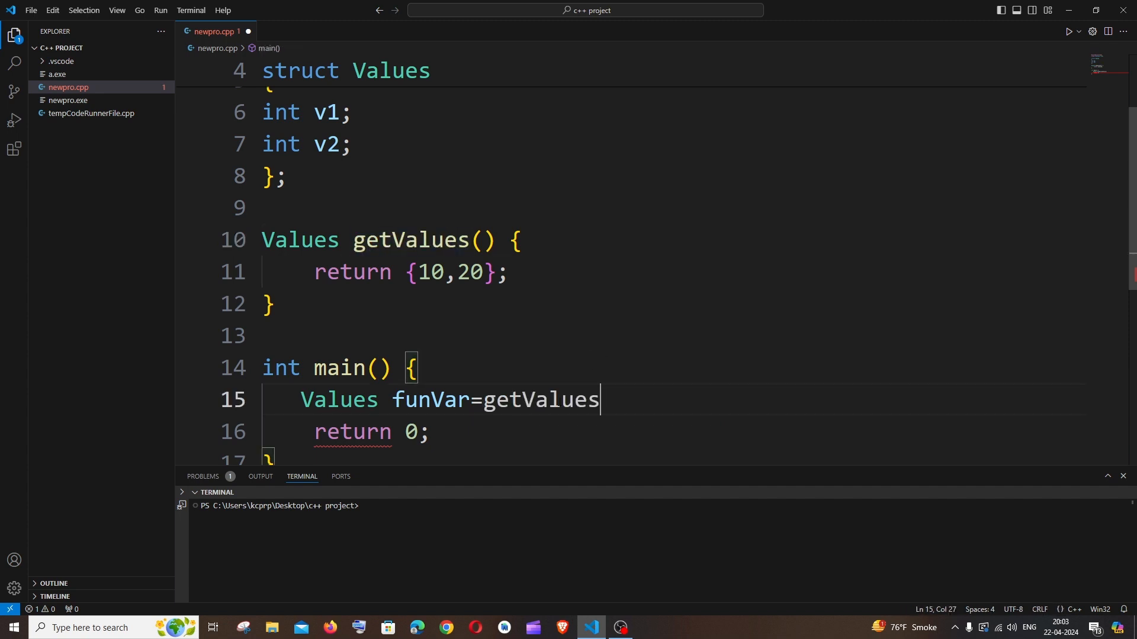
text(())
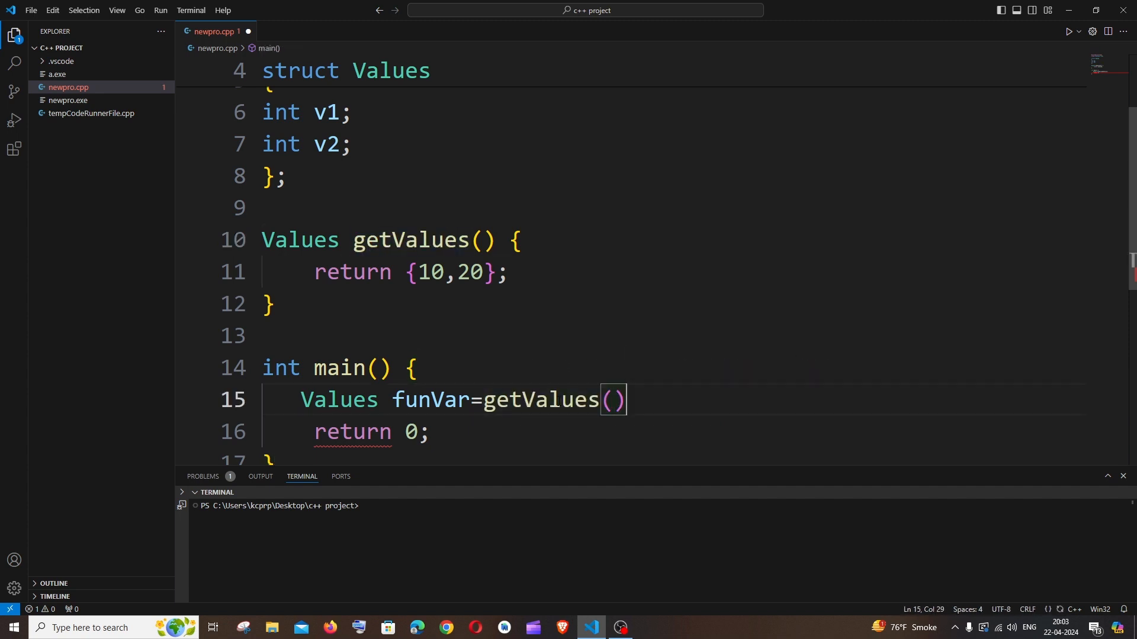
text(;)
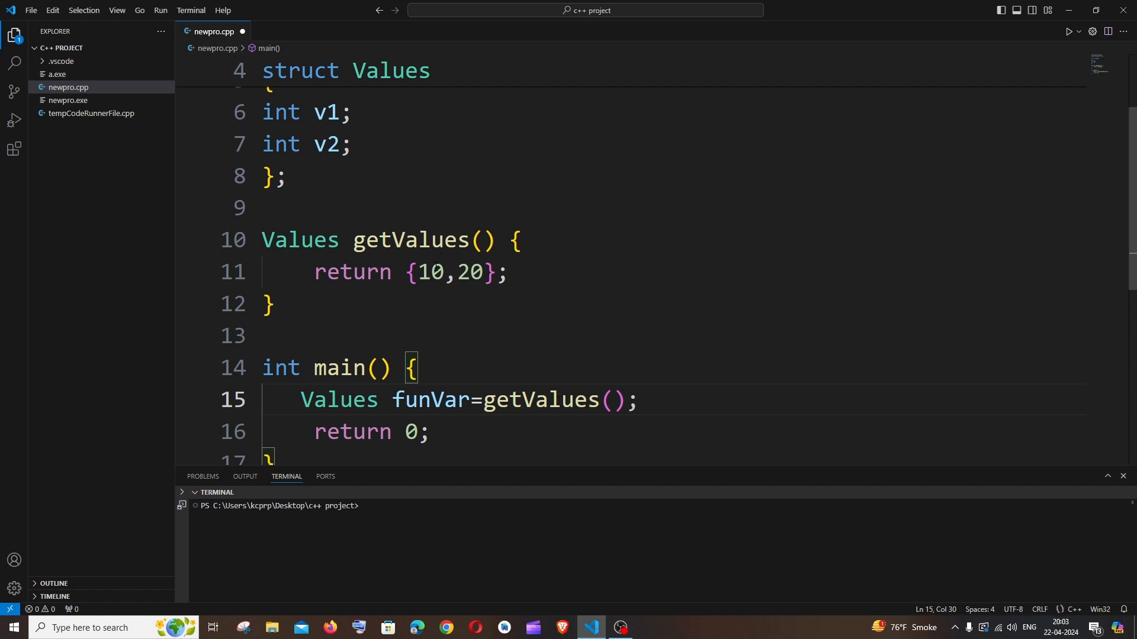
key(enter)
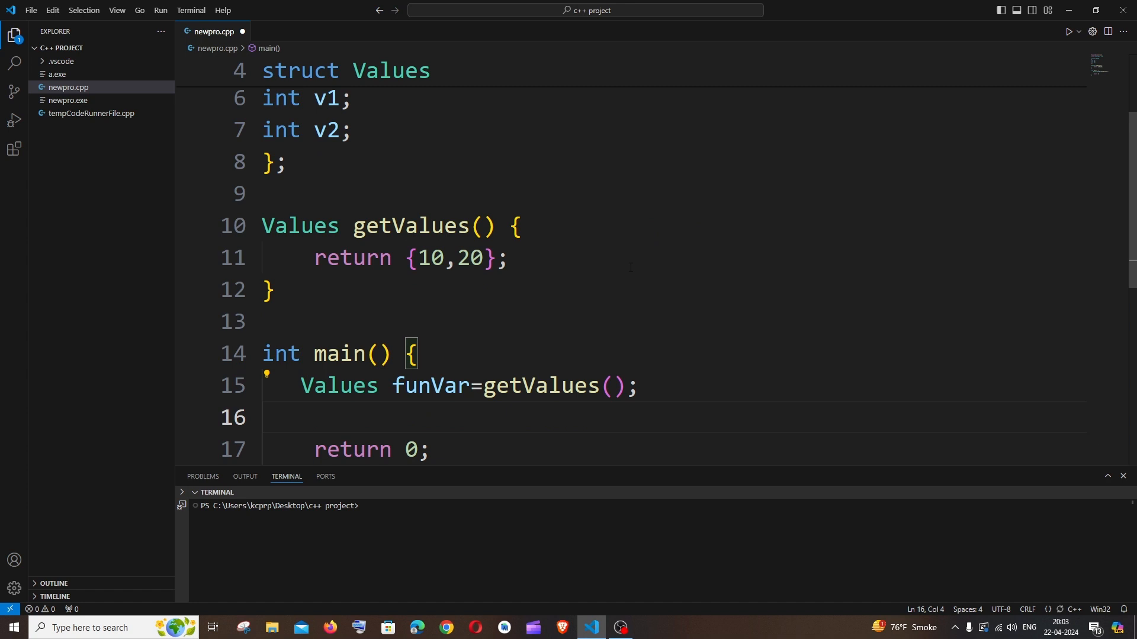
Add int a=funVar.v1; and int b=funVar.v2; in main.
text(int a)
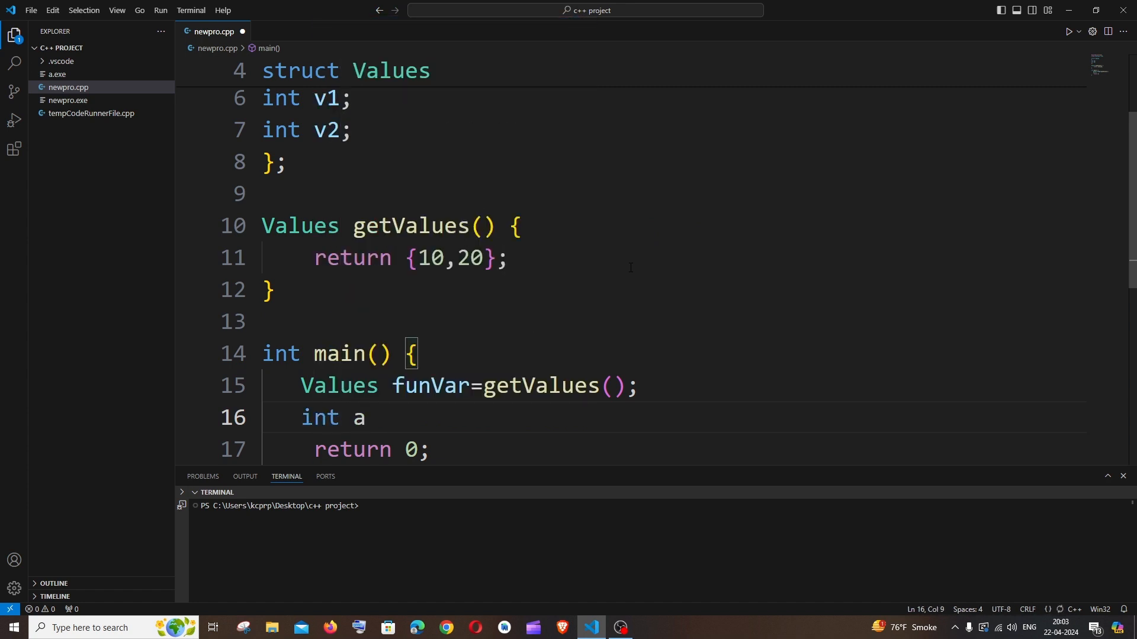
text(=)
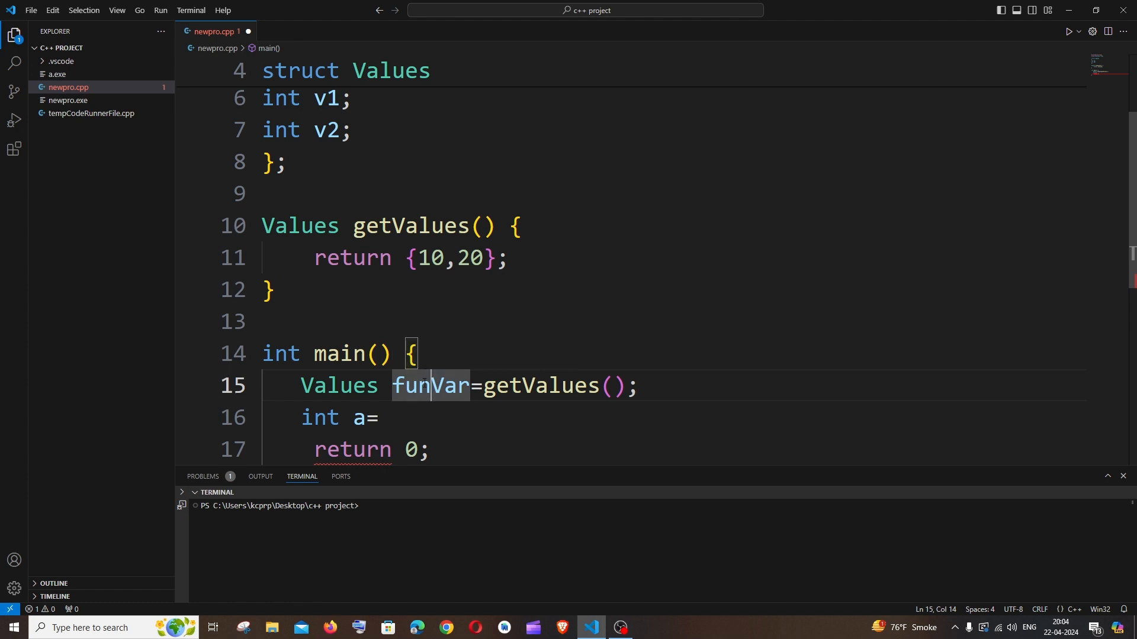
text(funVar)
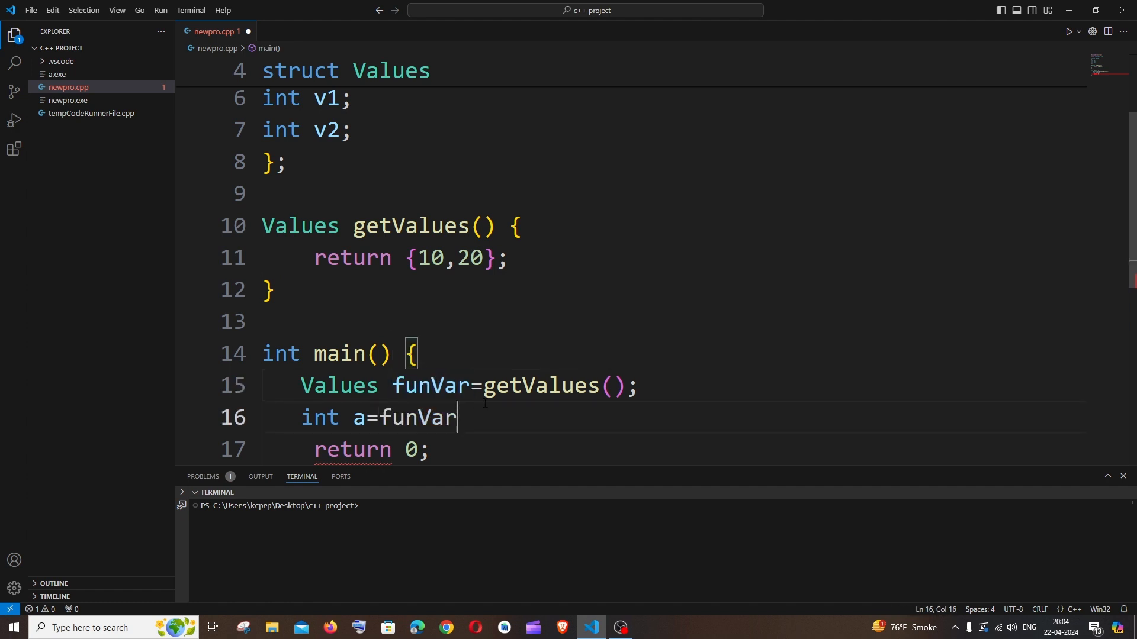
text(.v1;)
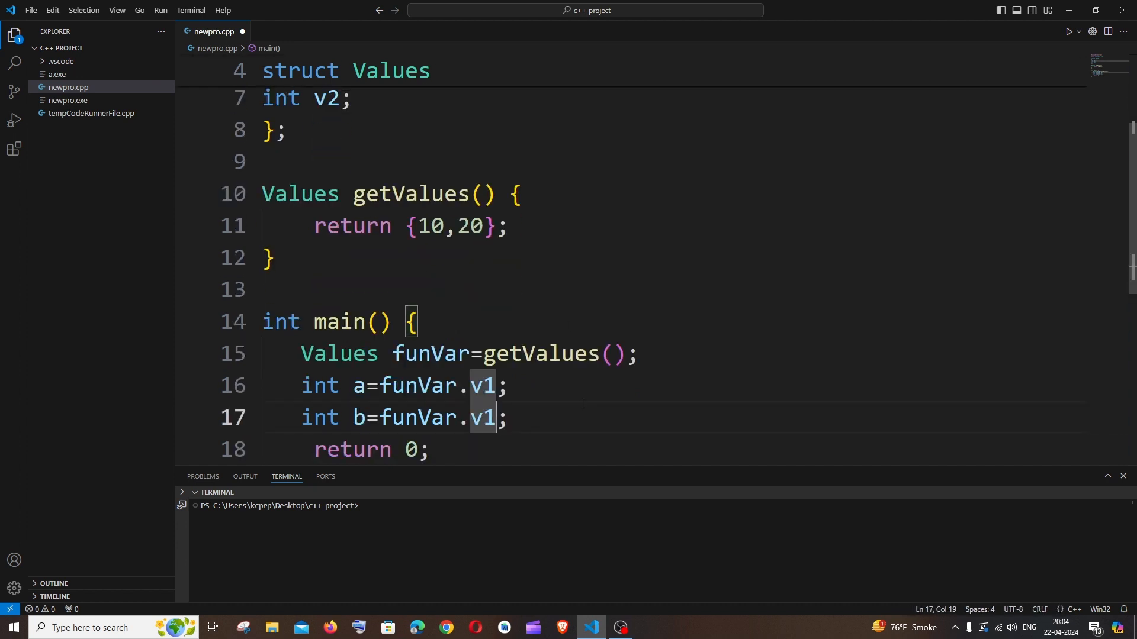
text(2)
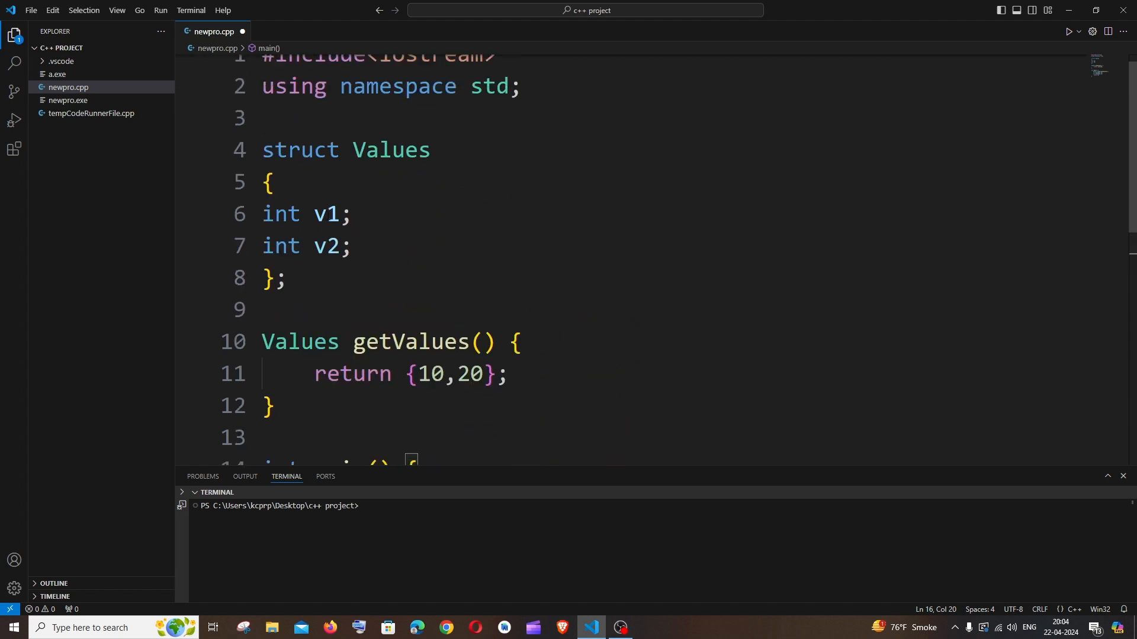
scroll(down, 3)
text(int b=funVar.v2;)
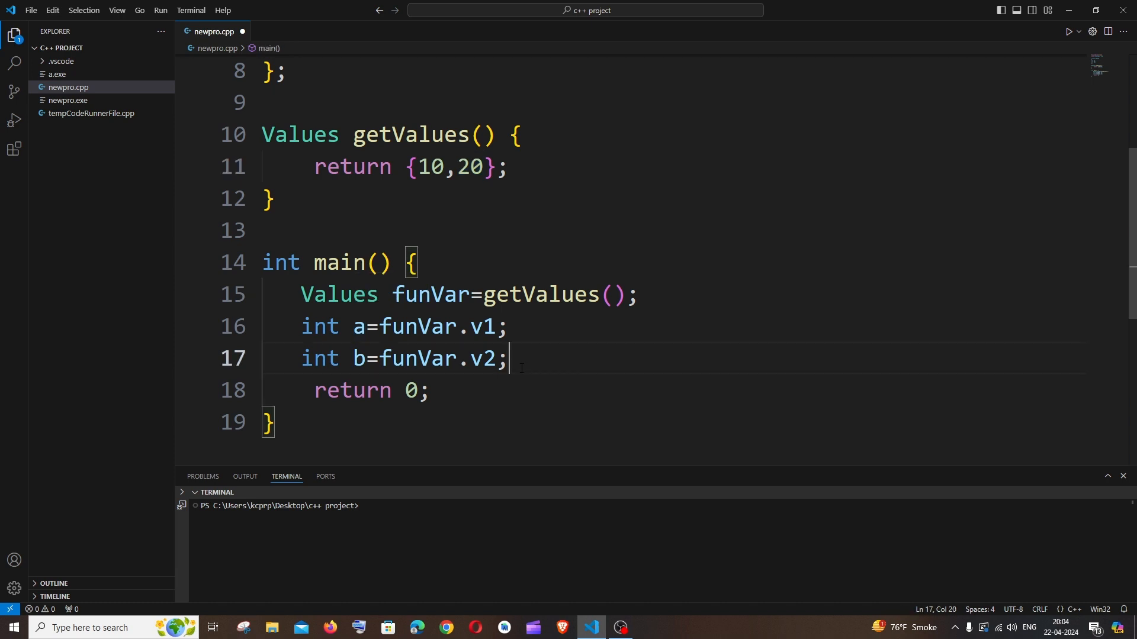
Add cout<<a<<endl; and cout<<b; before main returns.
text(c)
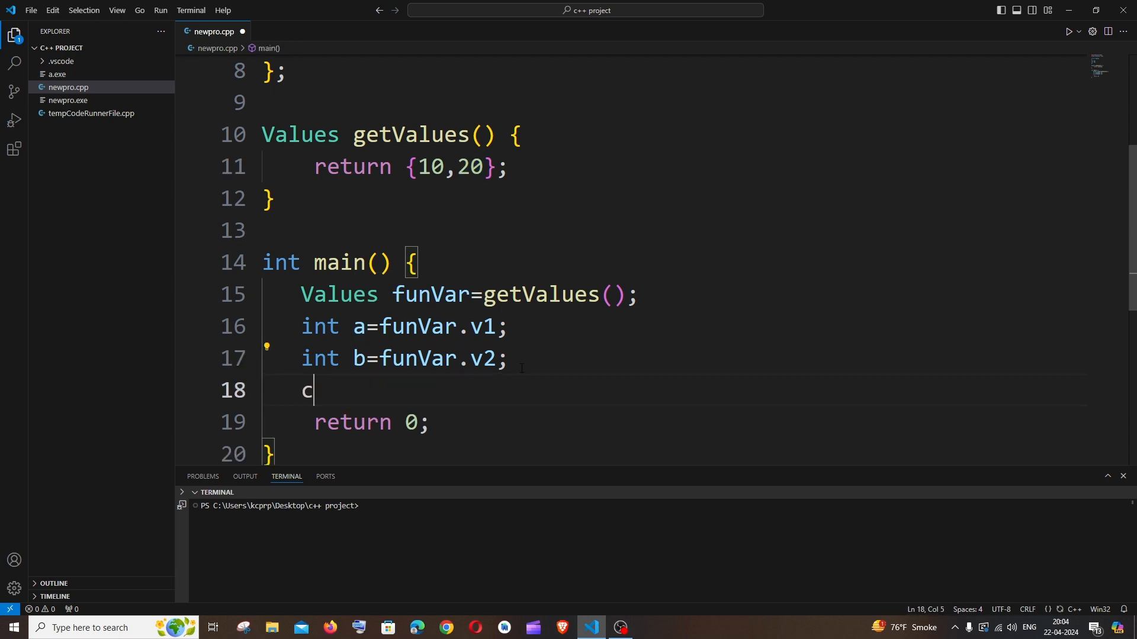
text(out<<a)
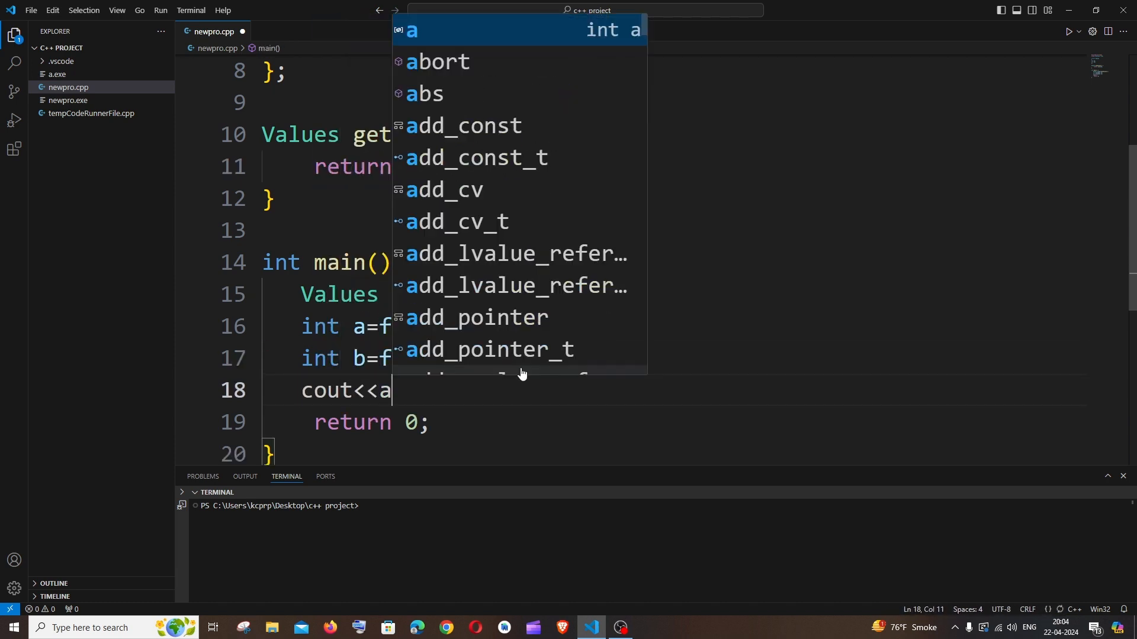
text(<<)
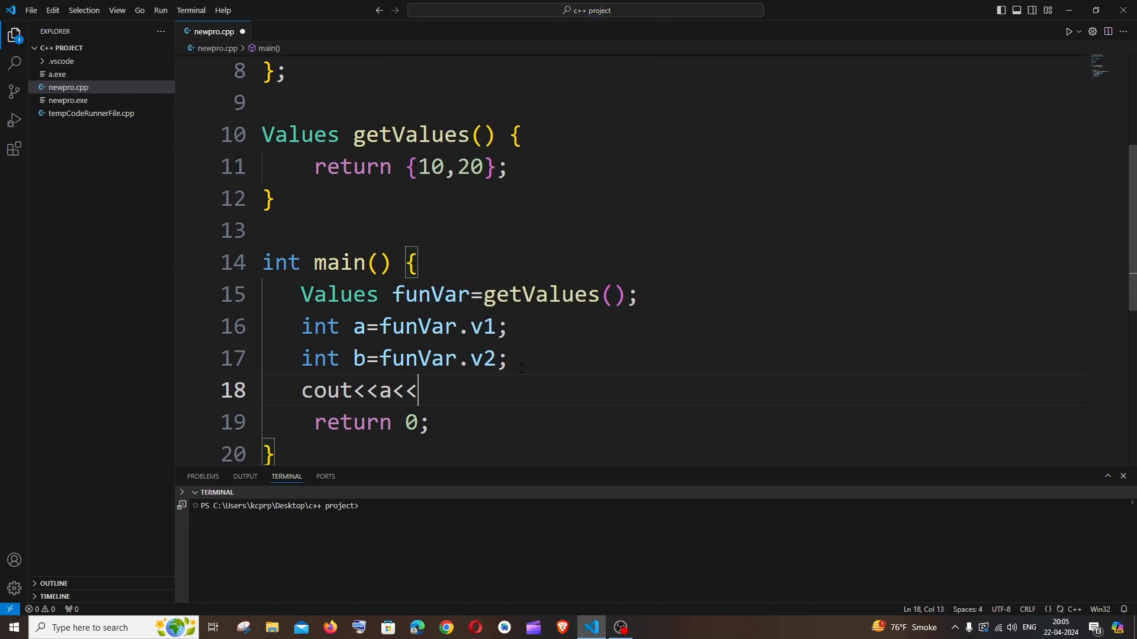
text(endl;)
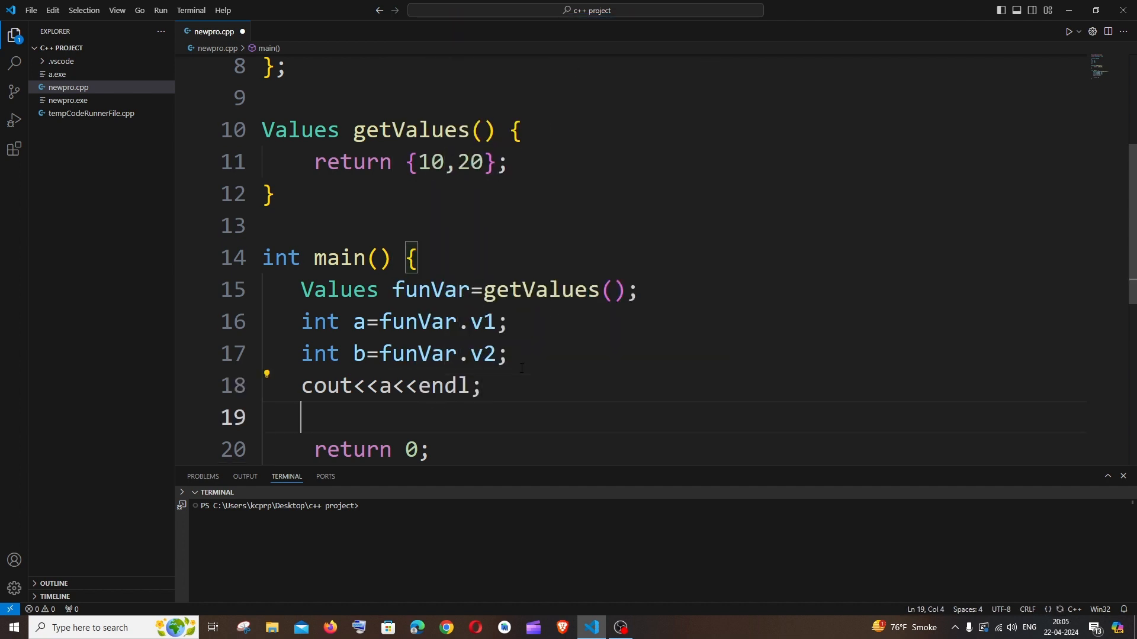
text(cout<<b;)
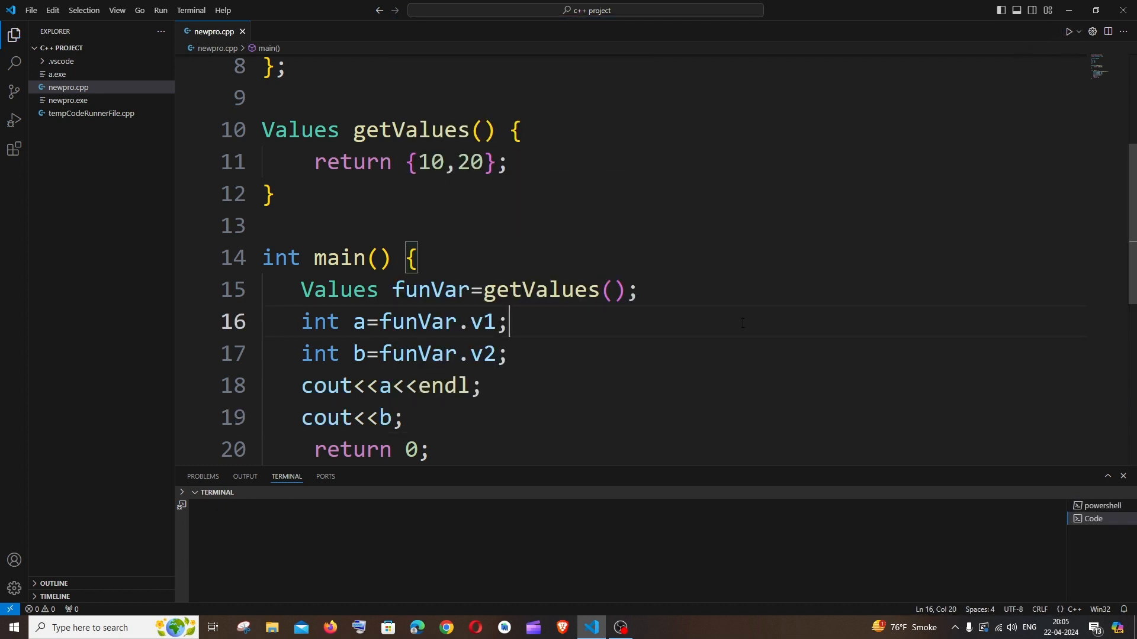
Run the program to print 10 and 20, then remove 20 from the return list.
click(1073, 31)
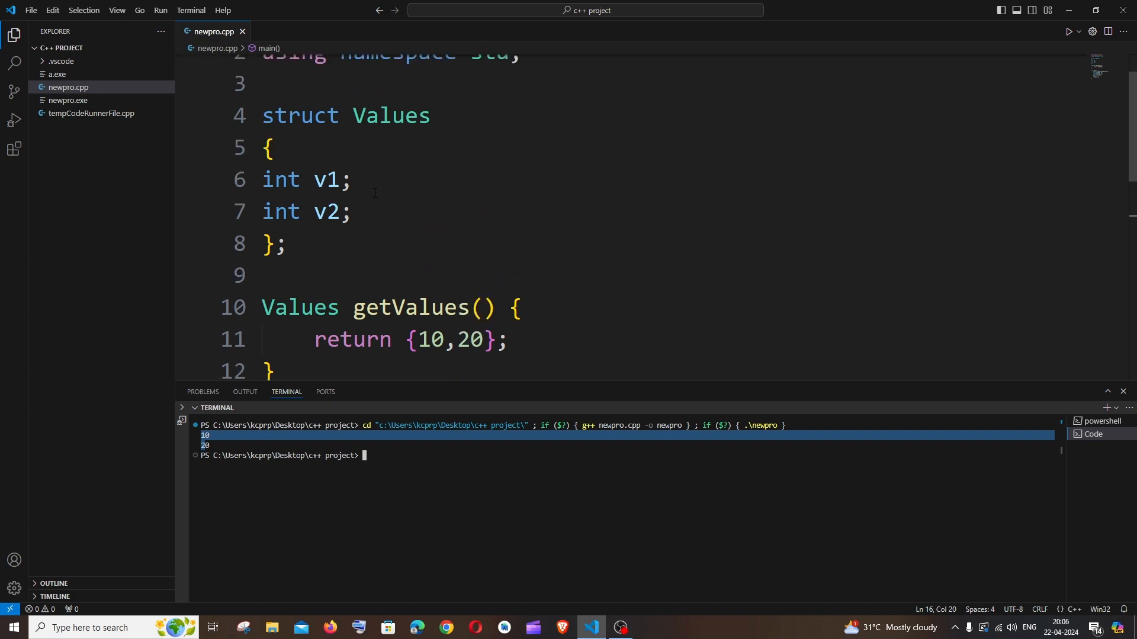
key(Backspace)
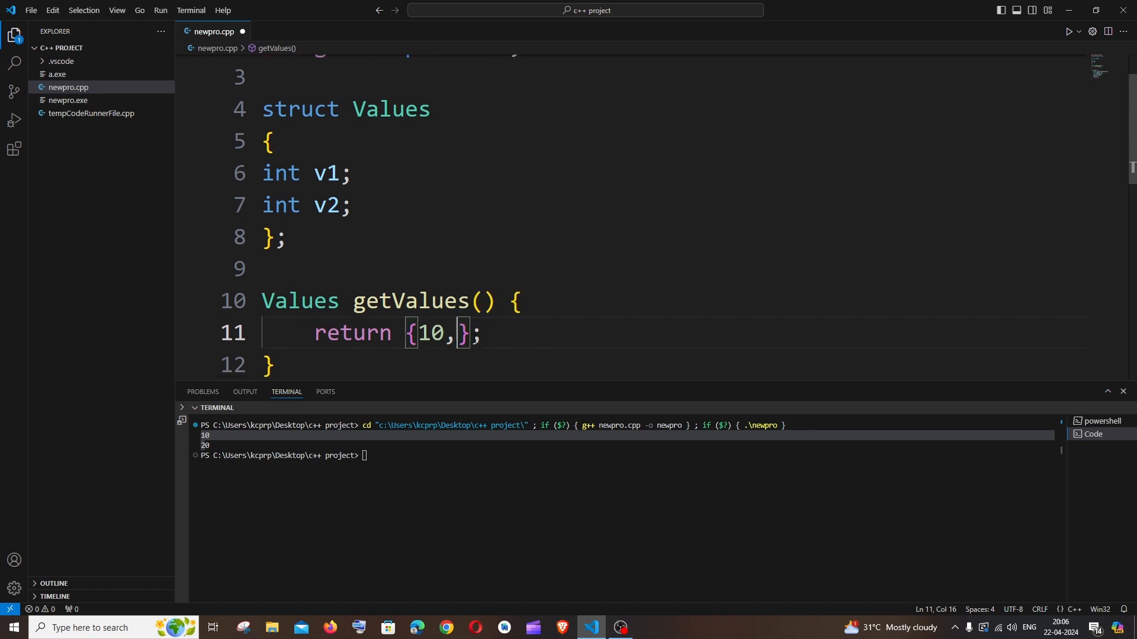
Return {10,"str"} from getValues and declare b as a string in main.
text("str")
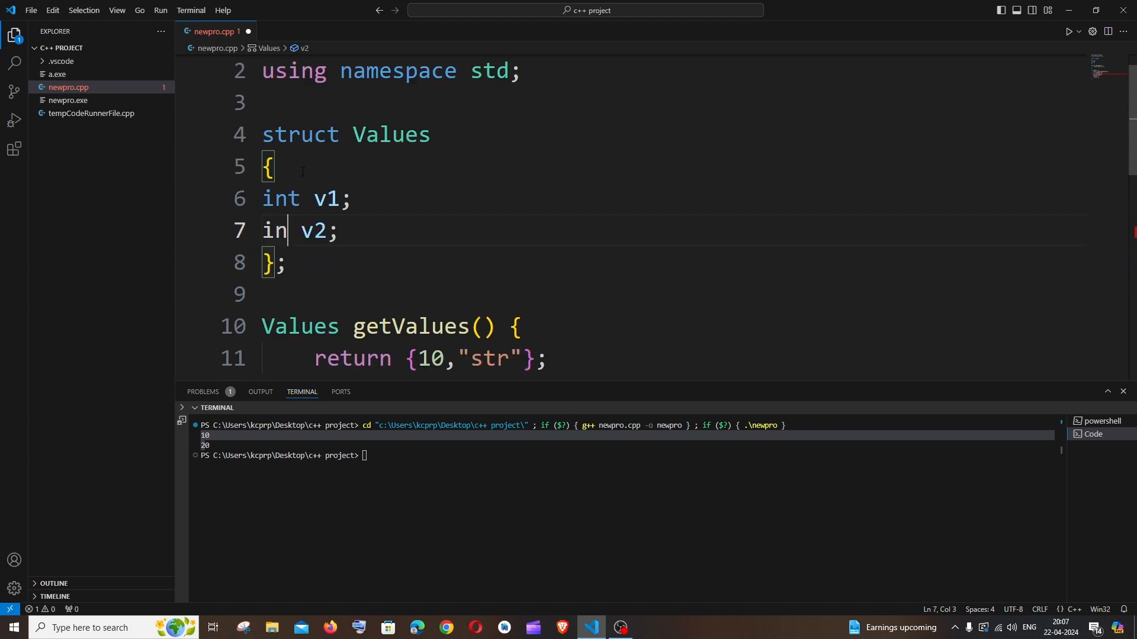
text(string b=funVar.v2;)
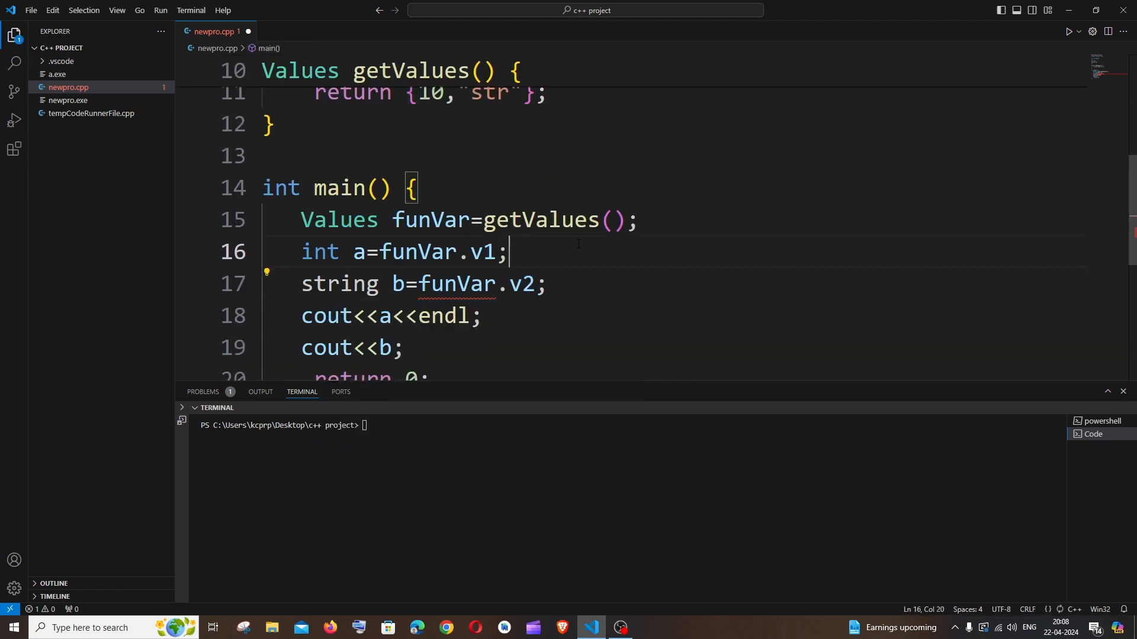
Save and rerun so the terminal prints 10 and str with v2 as a string.
key(ctrl+s)
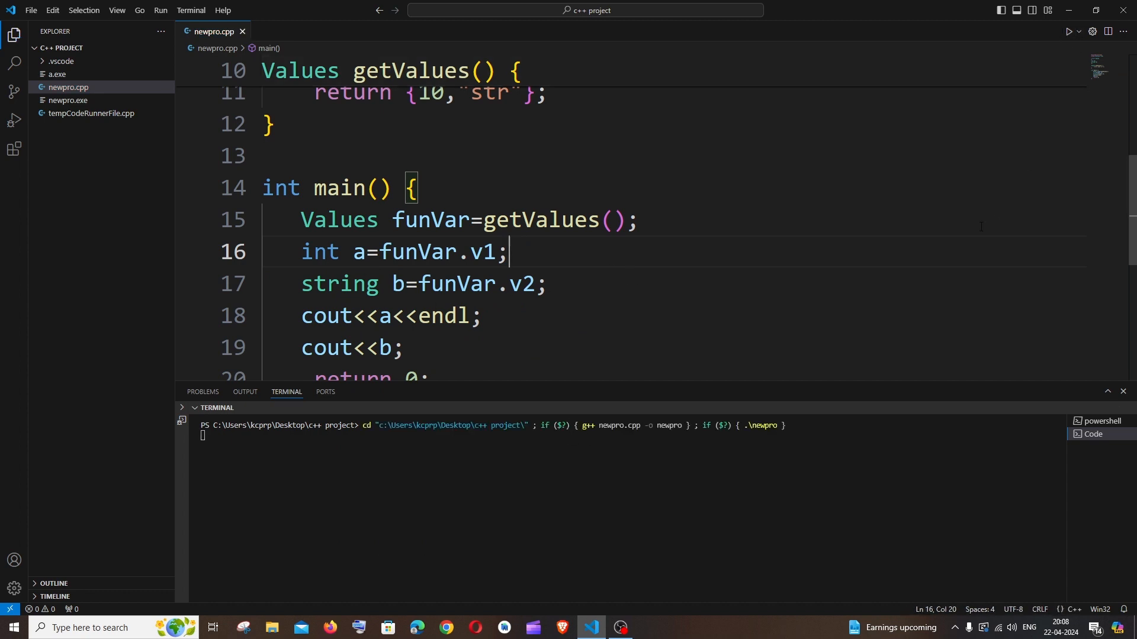
key(Enter)
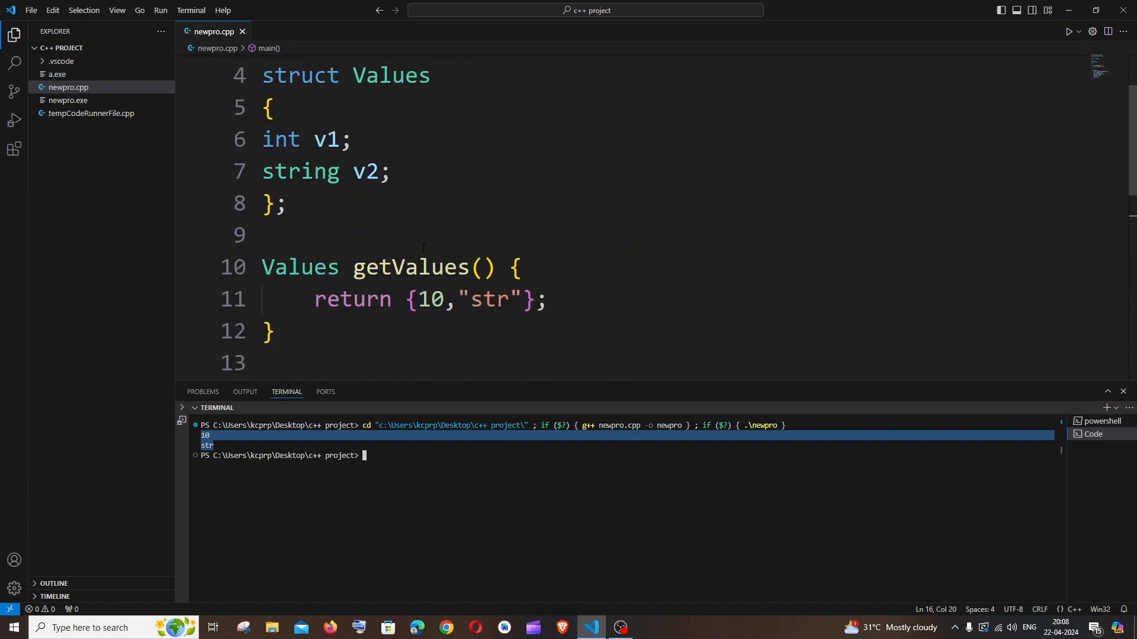
mouse_move(490, 328)
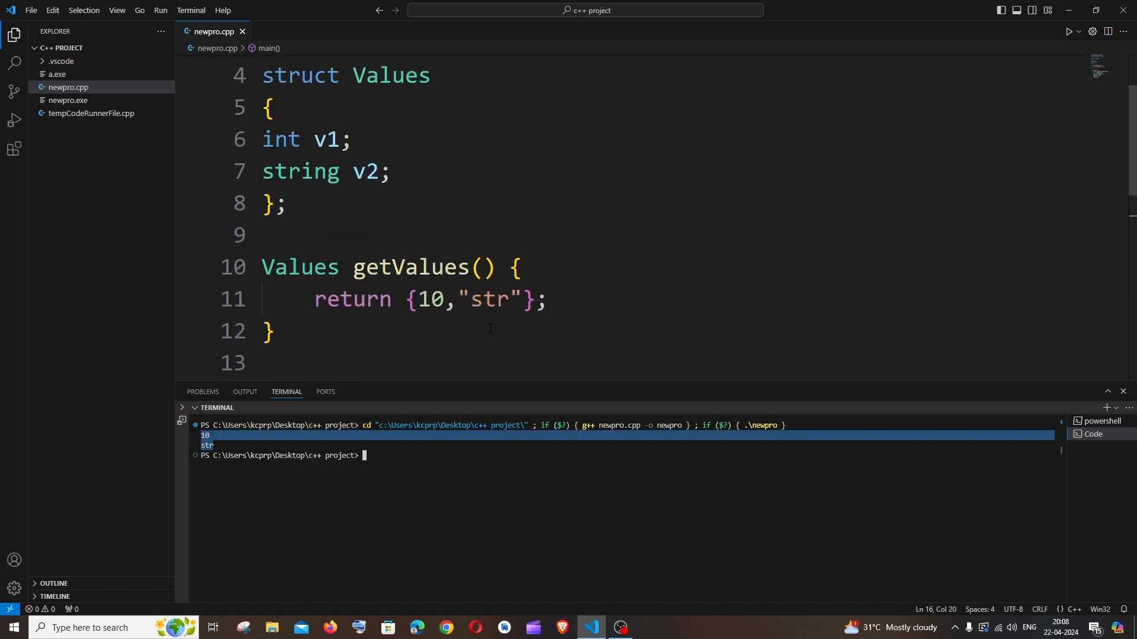
scroll(down, 3)
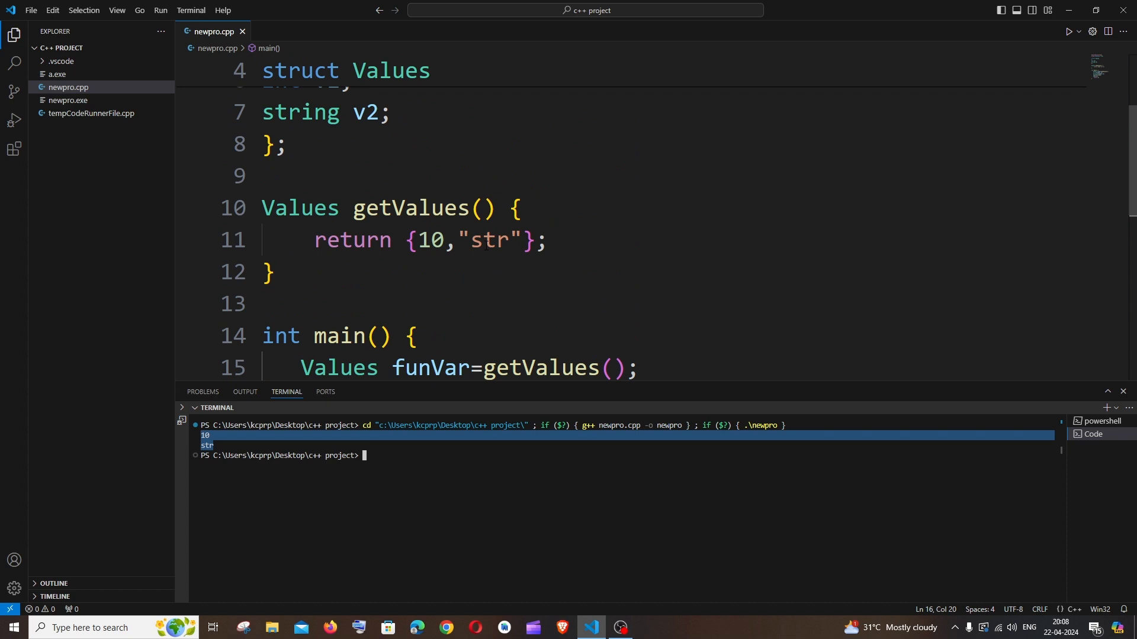
mouse_move(489, 241)
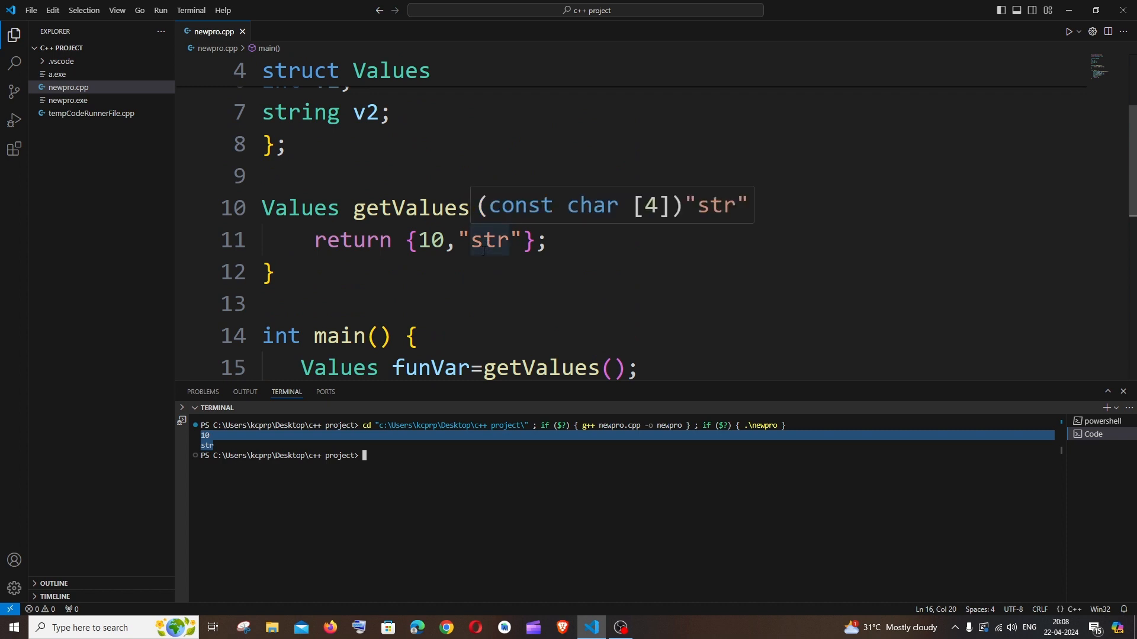